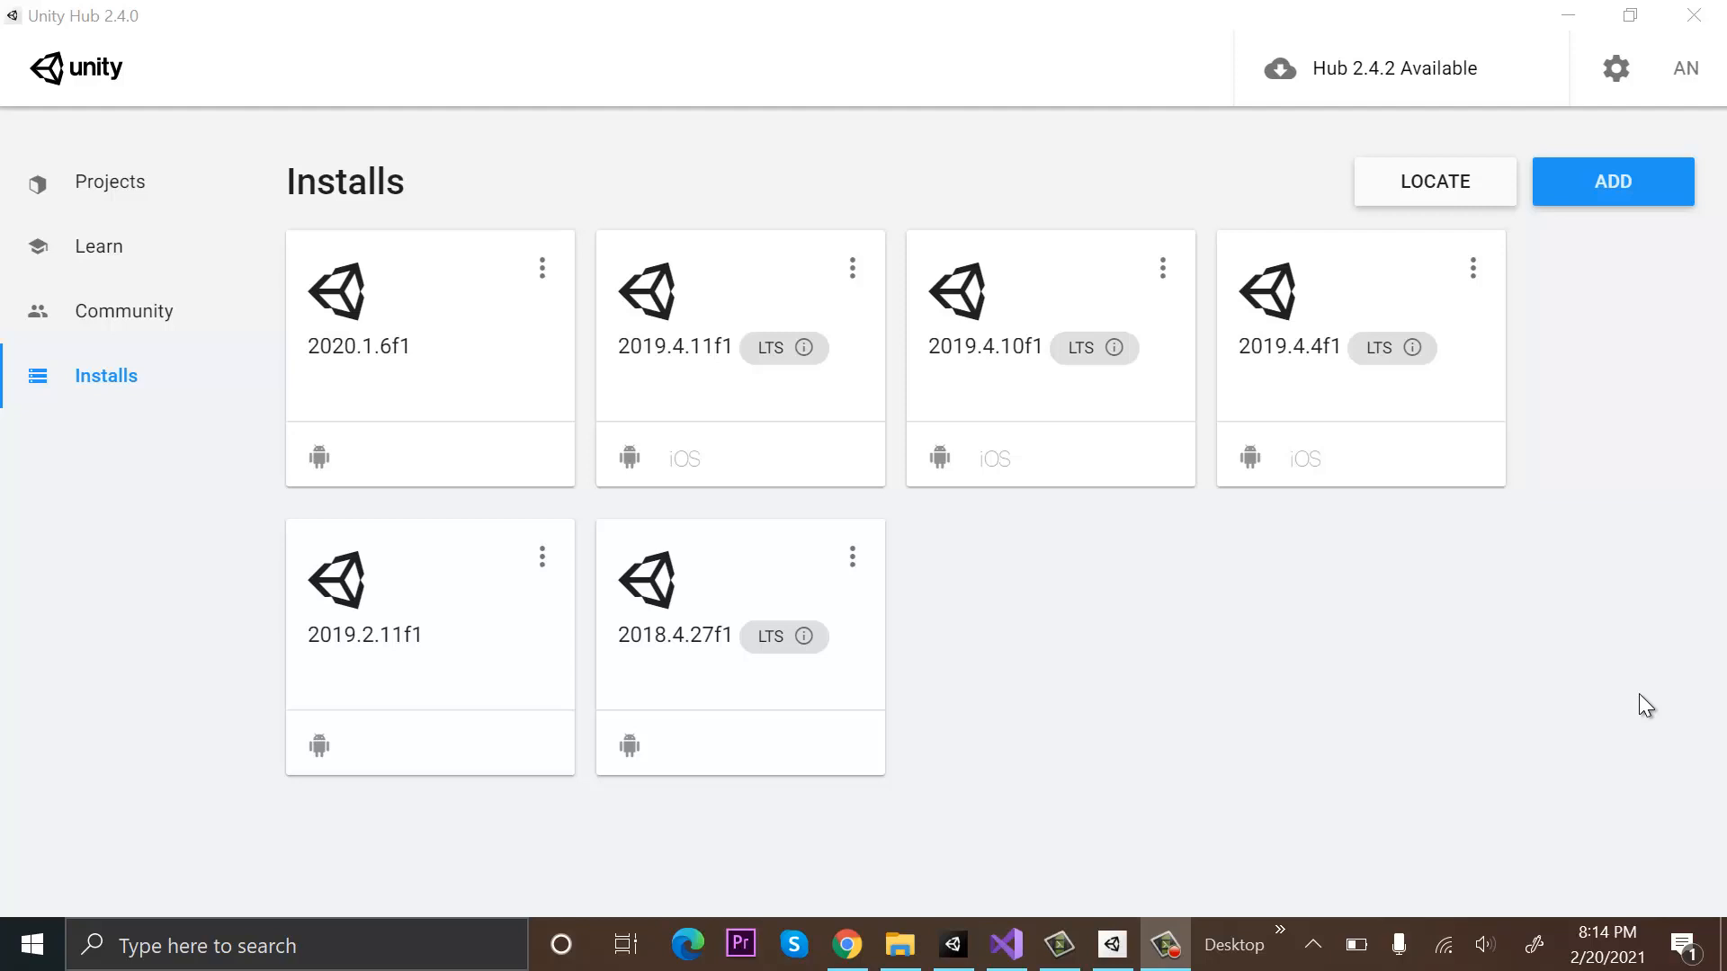
mouse_move(1702, 685)
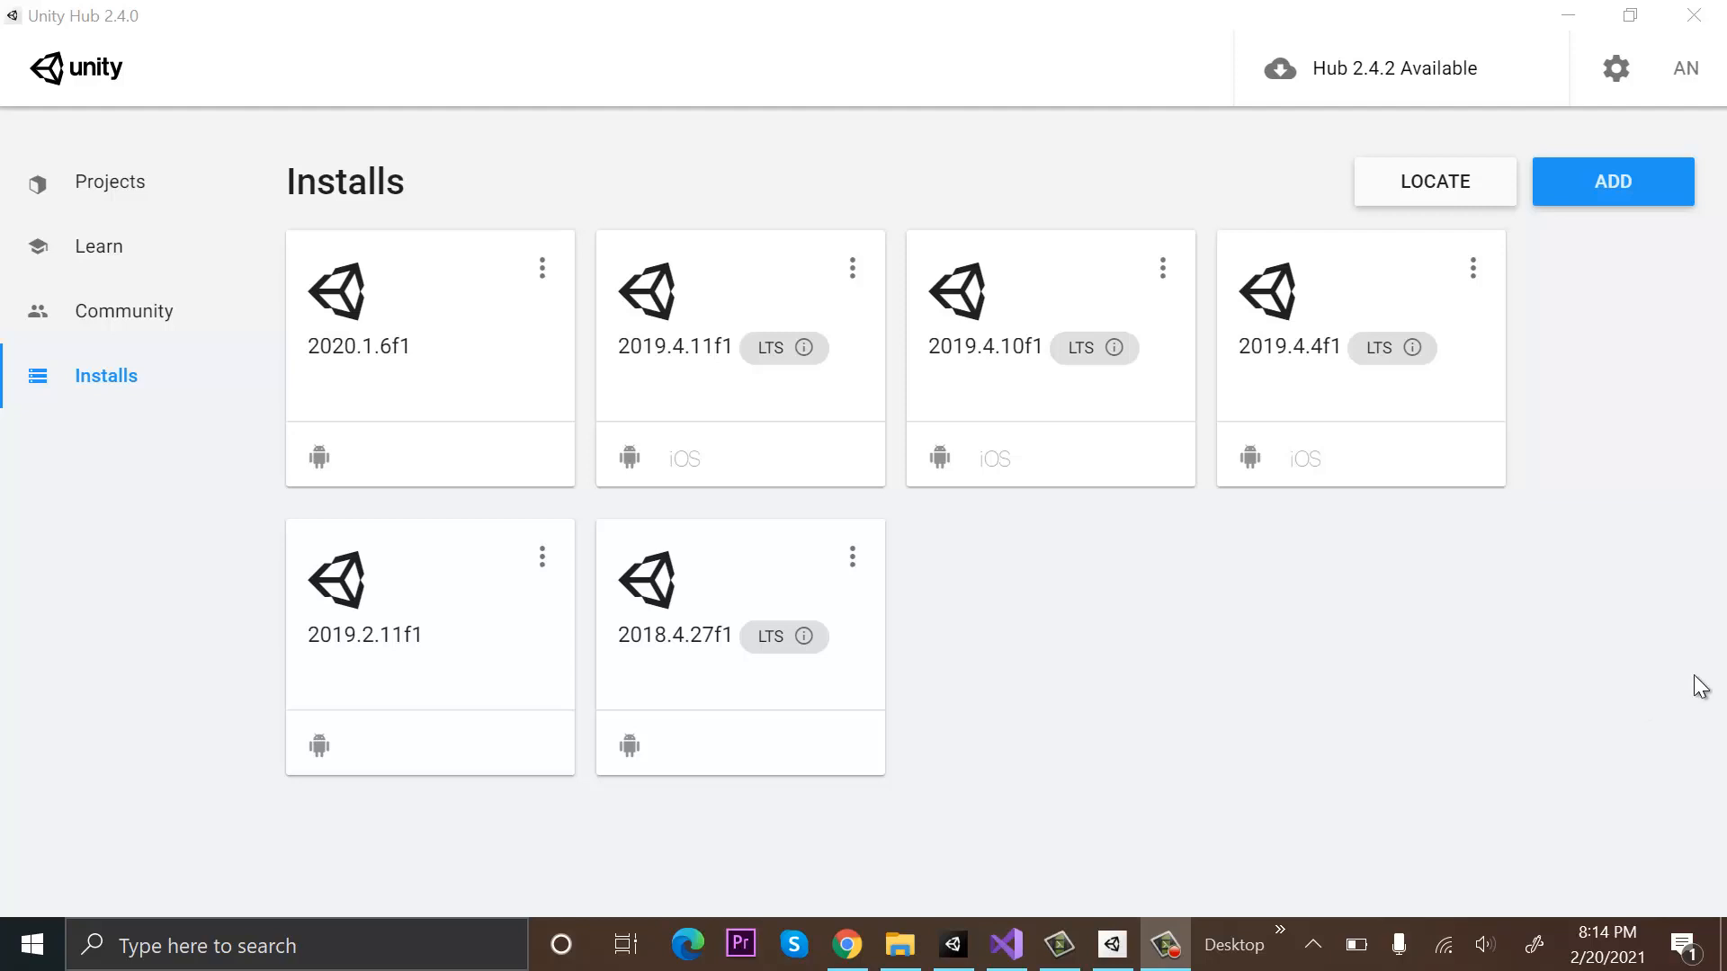
Switch to Chrome's Google results for 'unity hub'
left_click(845, 943)
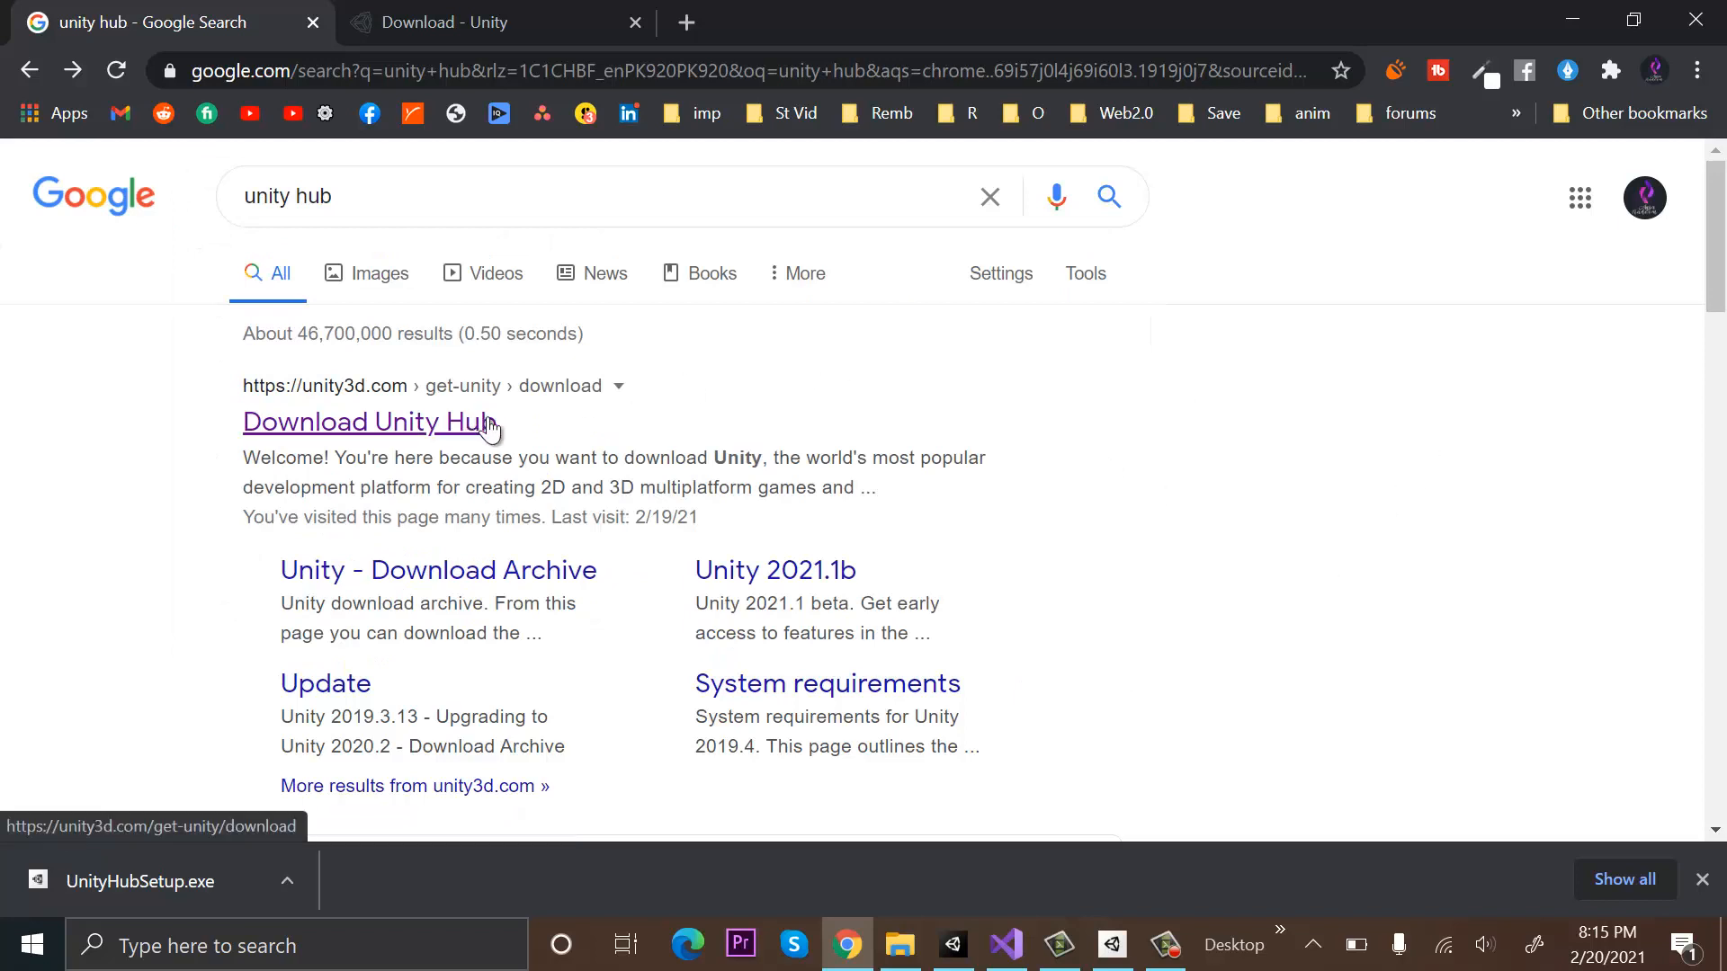
Download the Unity Hub installer from unity3d.com and select UnityHubSetup.exe in Downloads
left_click(368, 421)
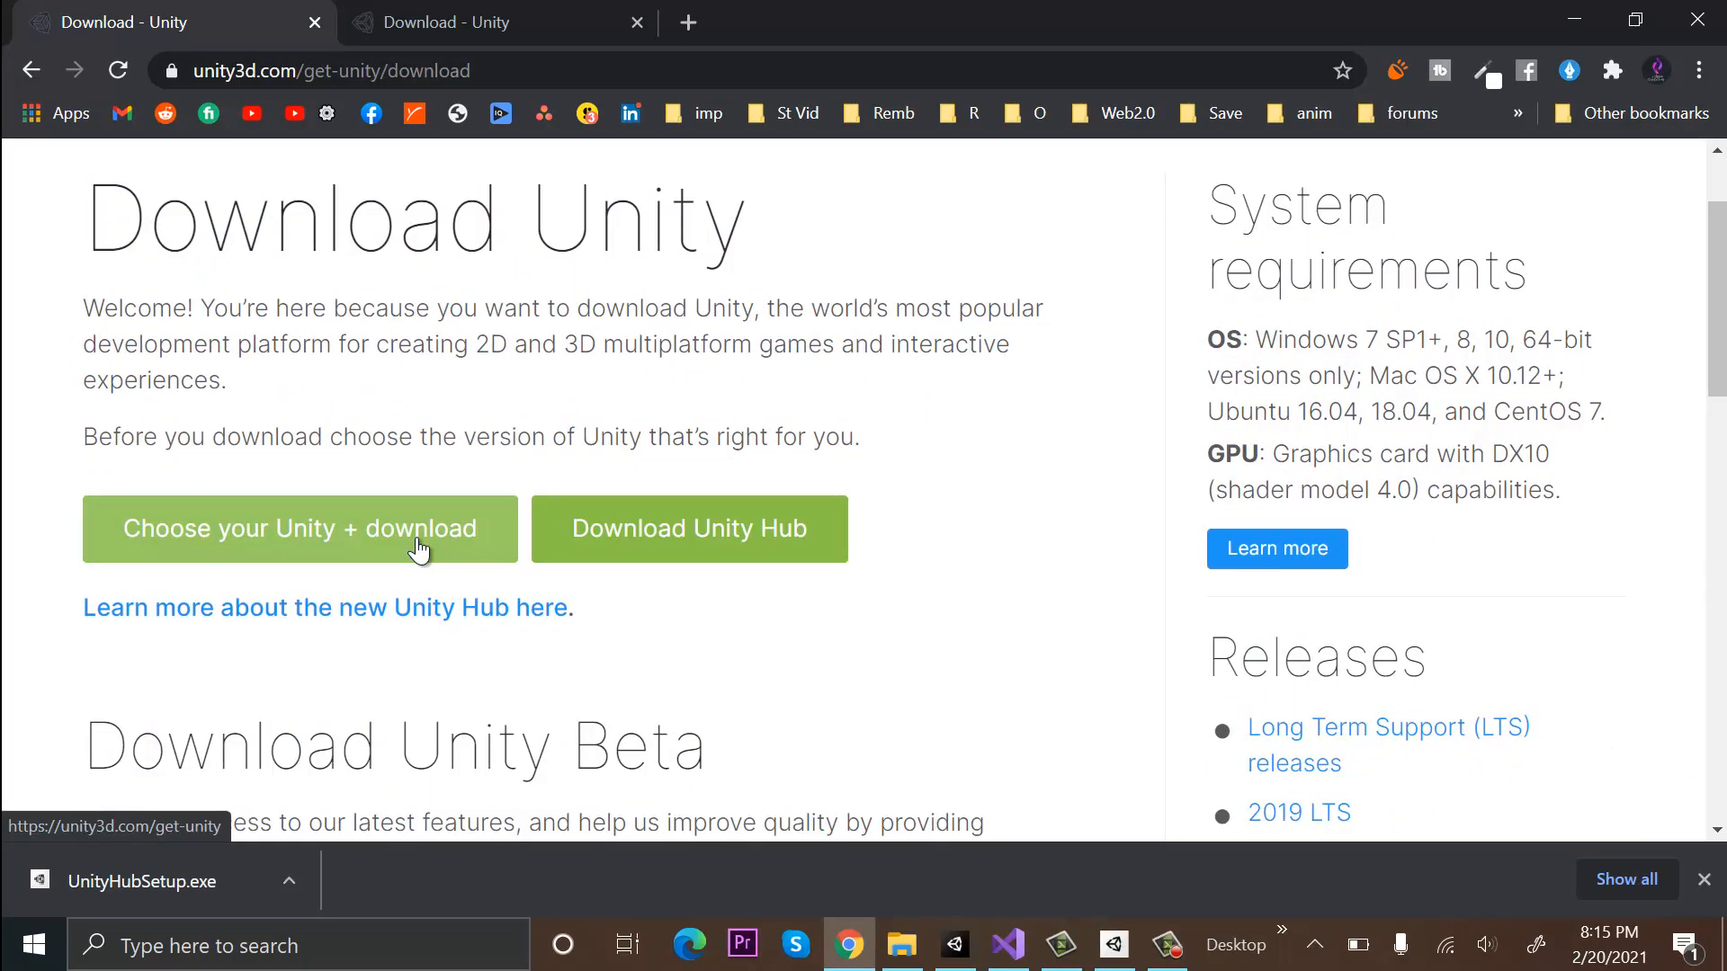
mouse_move(975, 285)
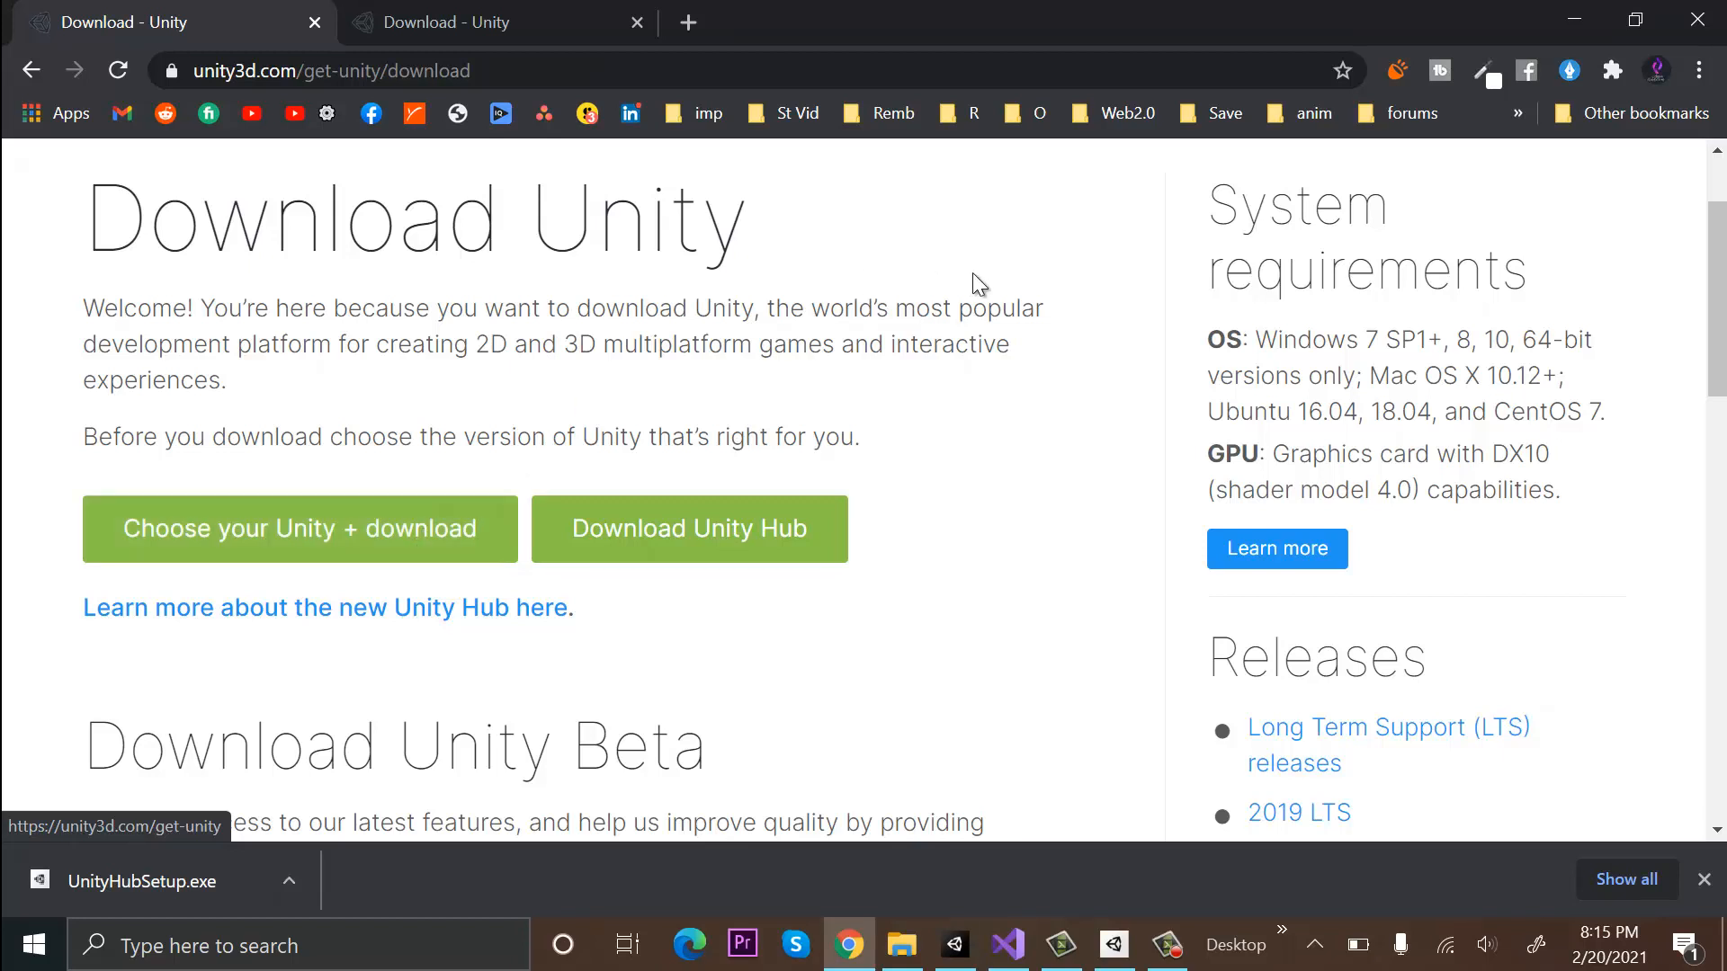
mouse_move(983, 452)
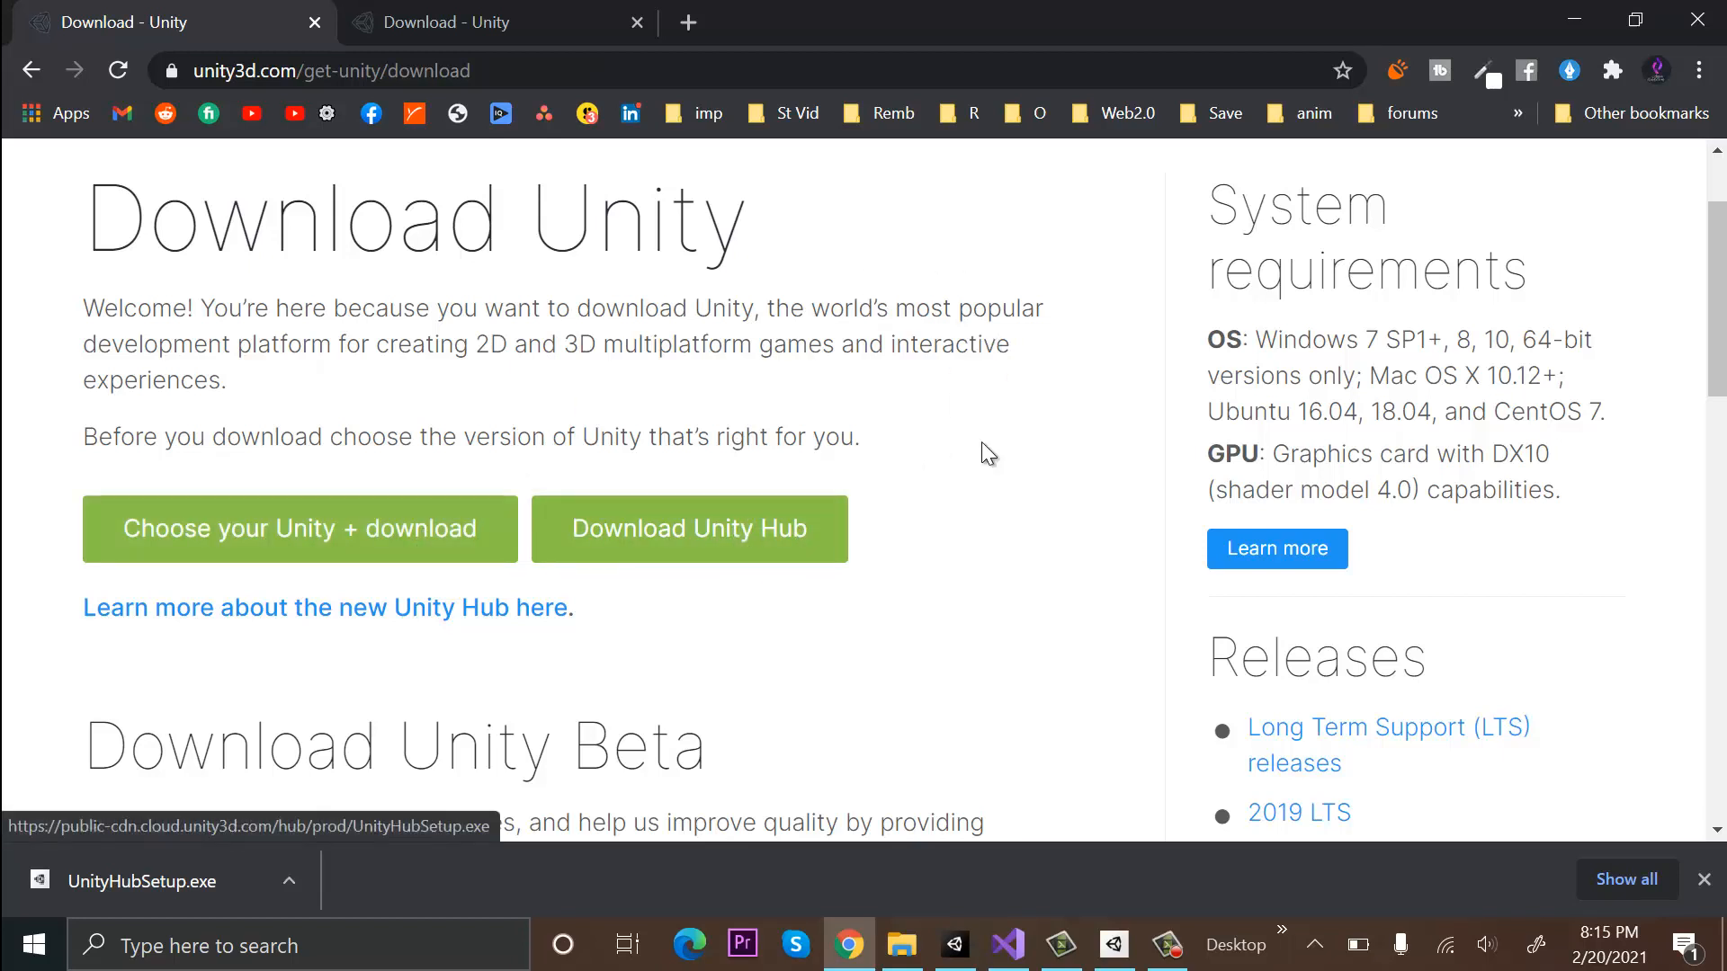
mouse_move(953, 430)
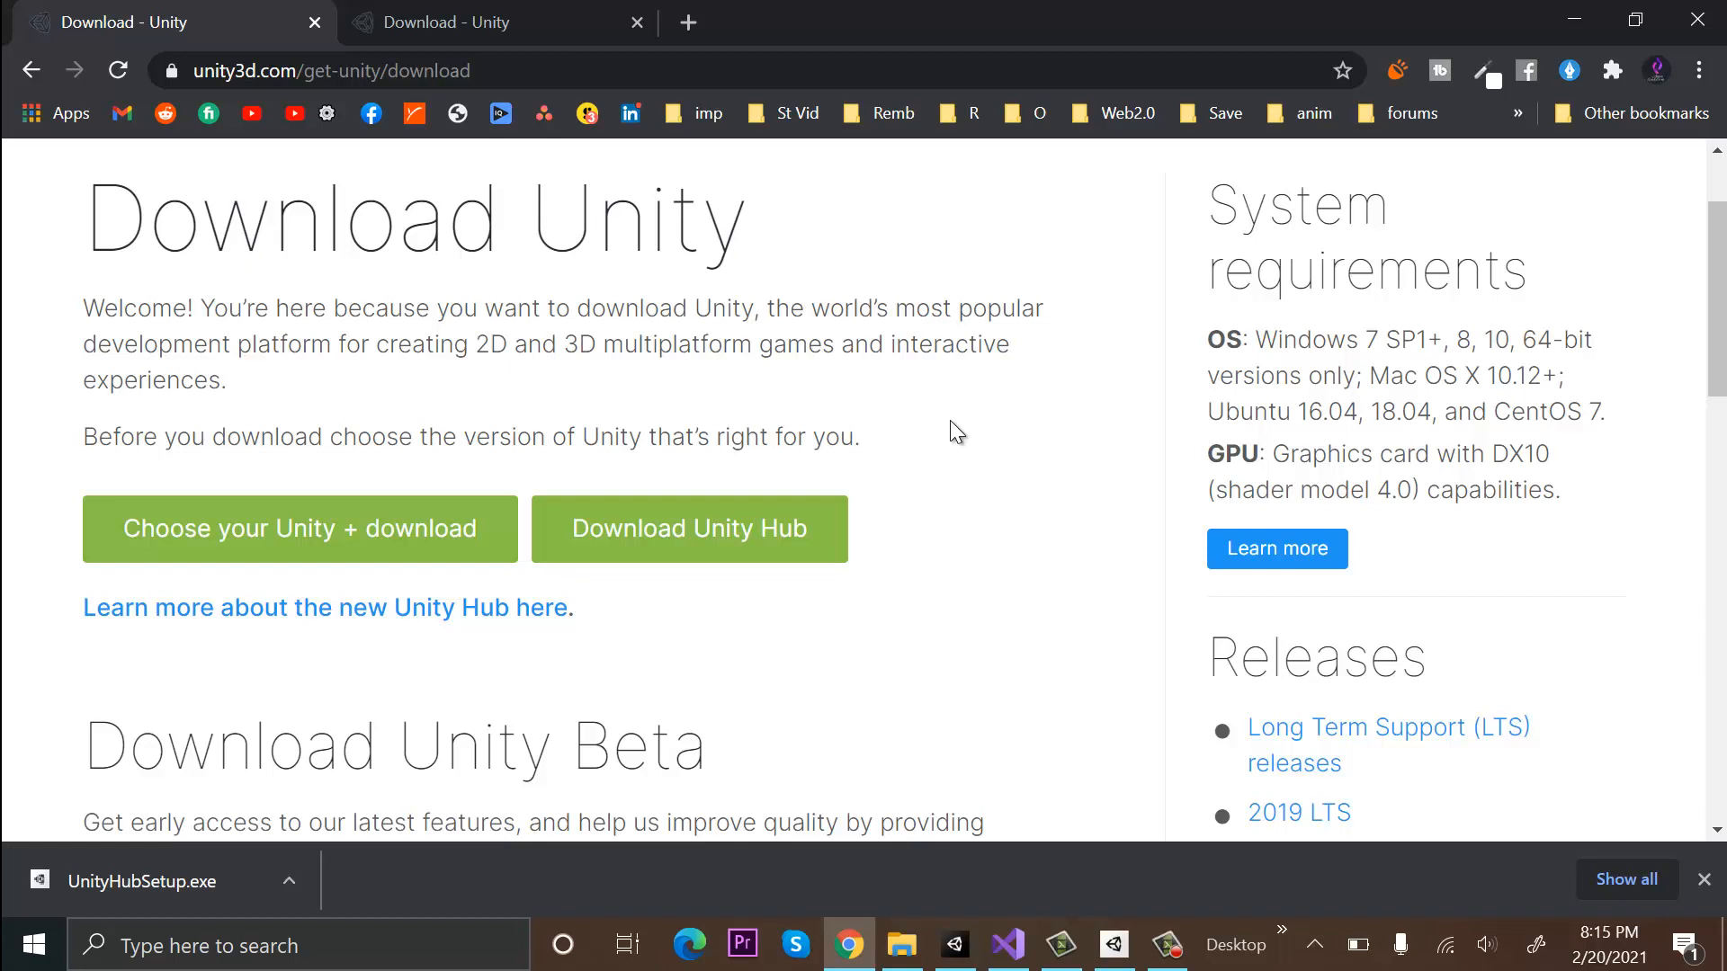
mouse_move(725, 498)
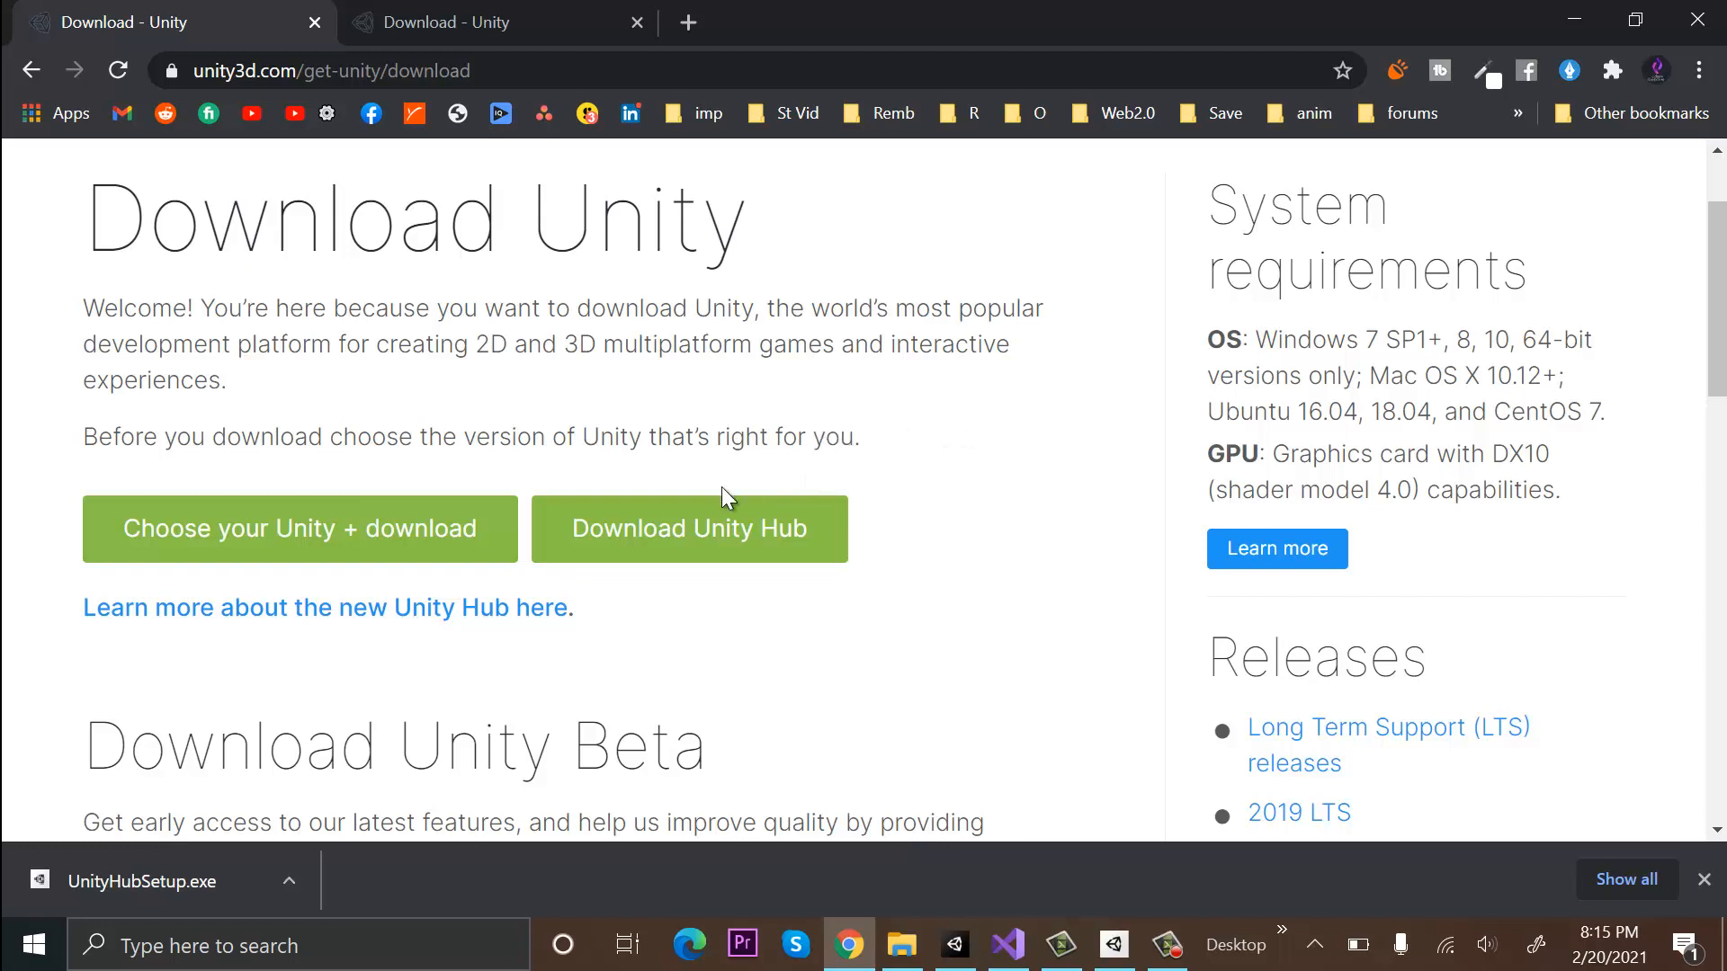
mouse_move(690, 529)
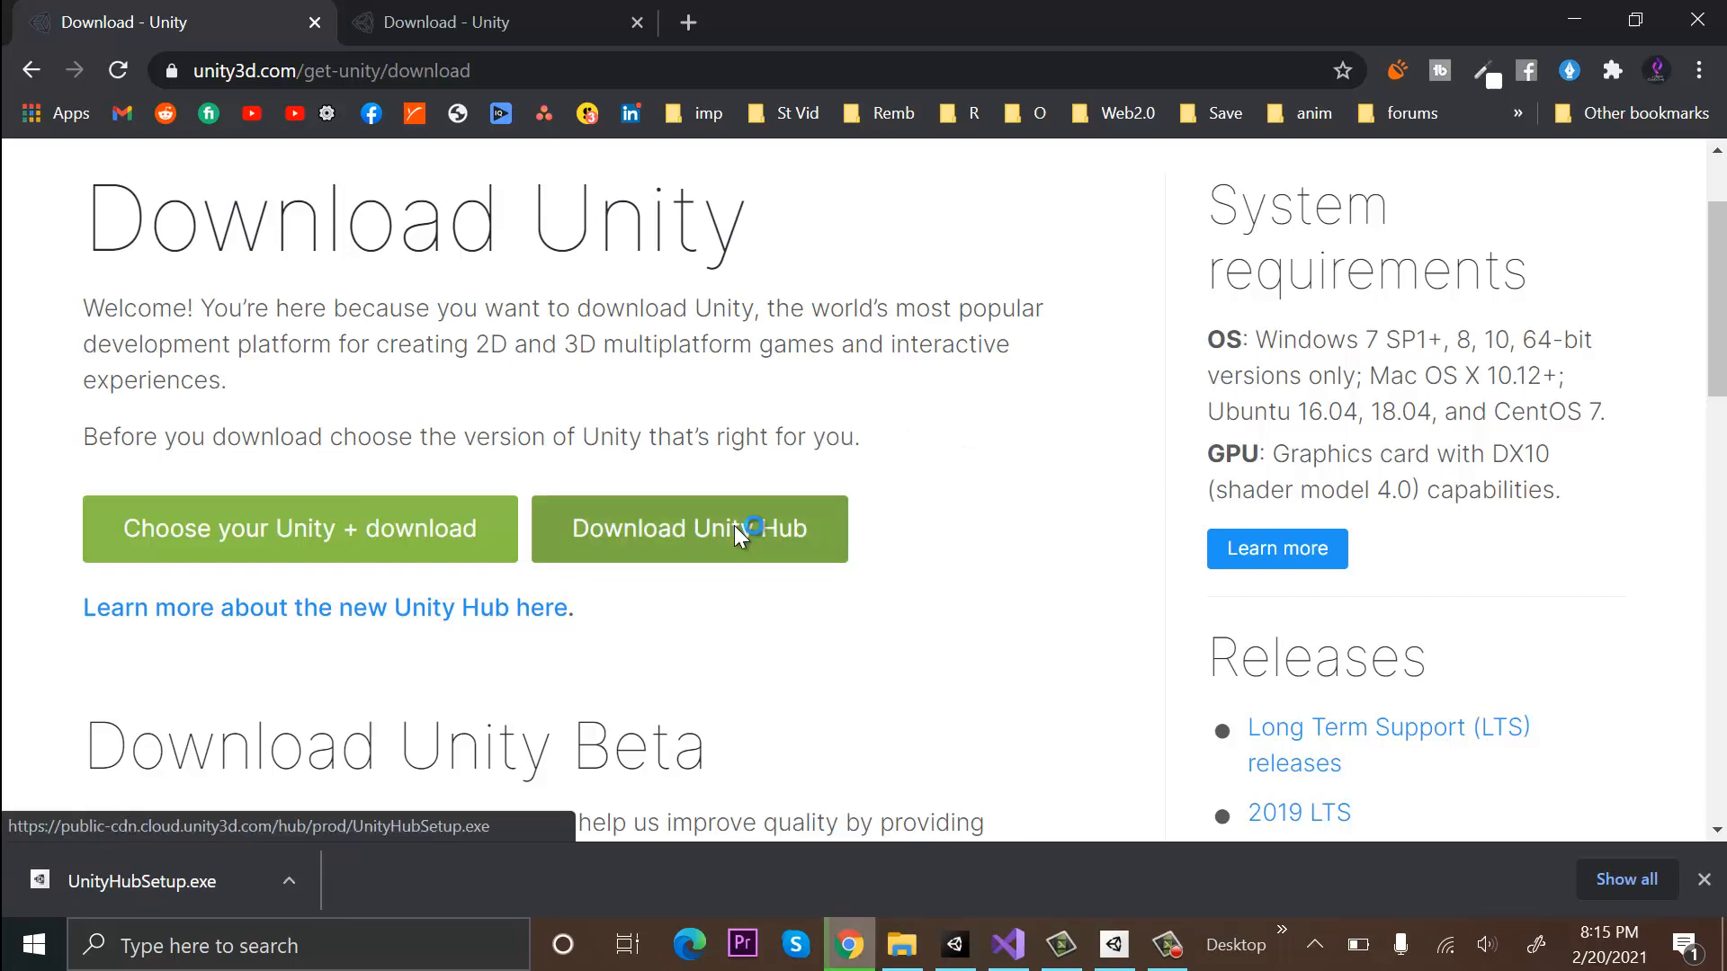
left_click(688, 529)
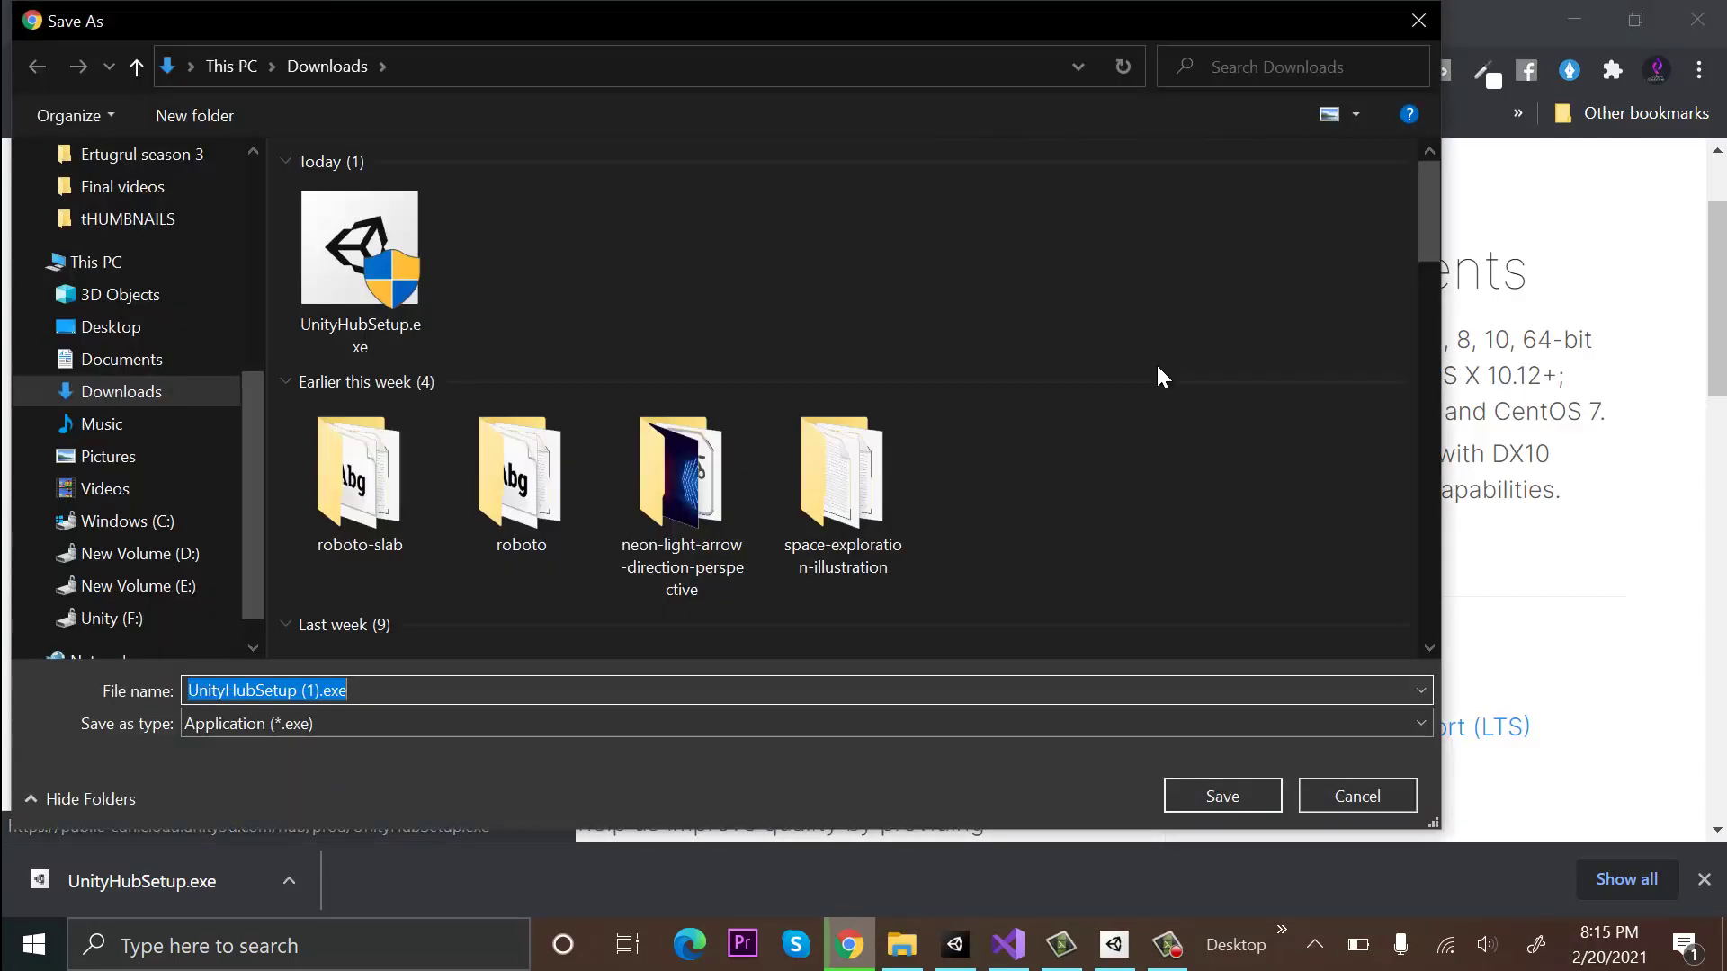
left_click(359, 242)
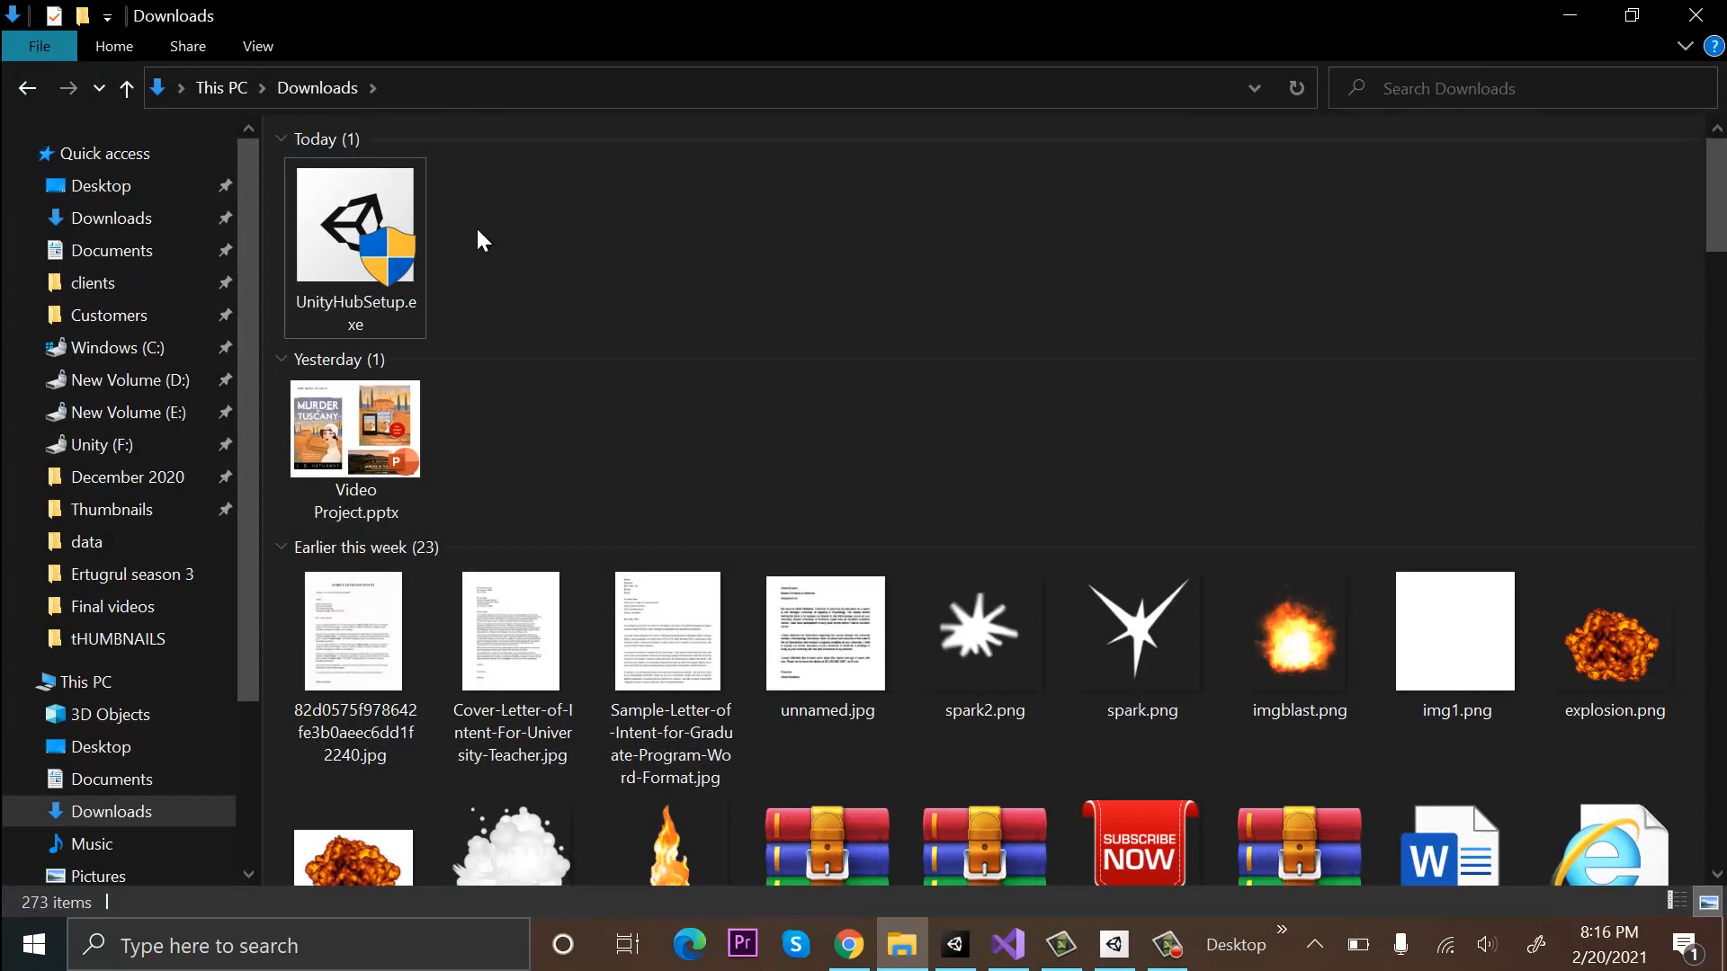
mouse_move(391, 231)
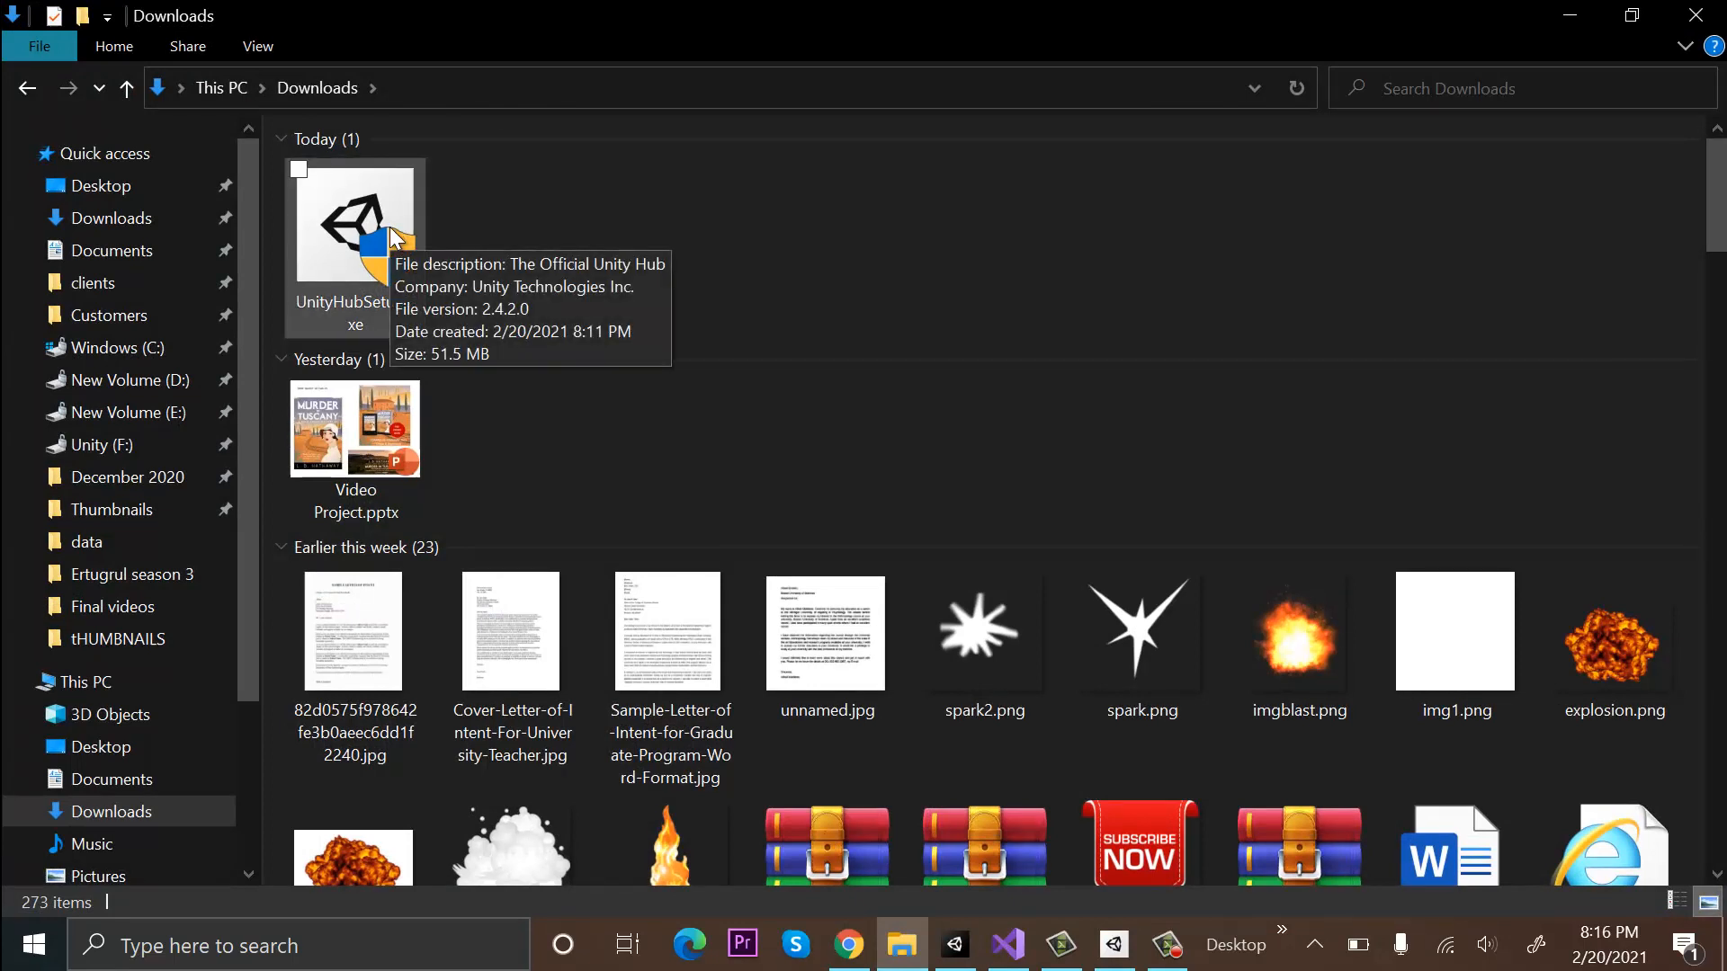
left_click(354, 231)
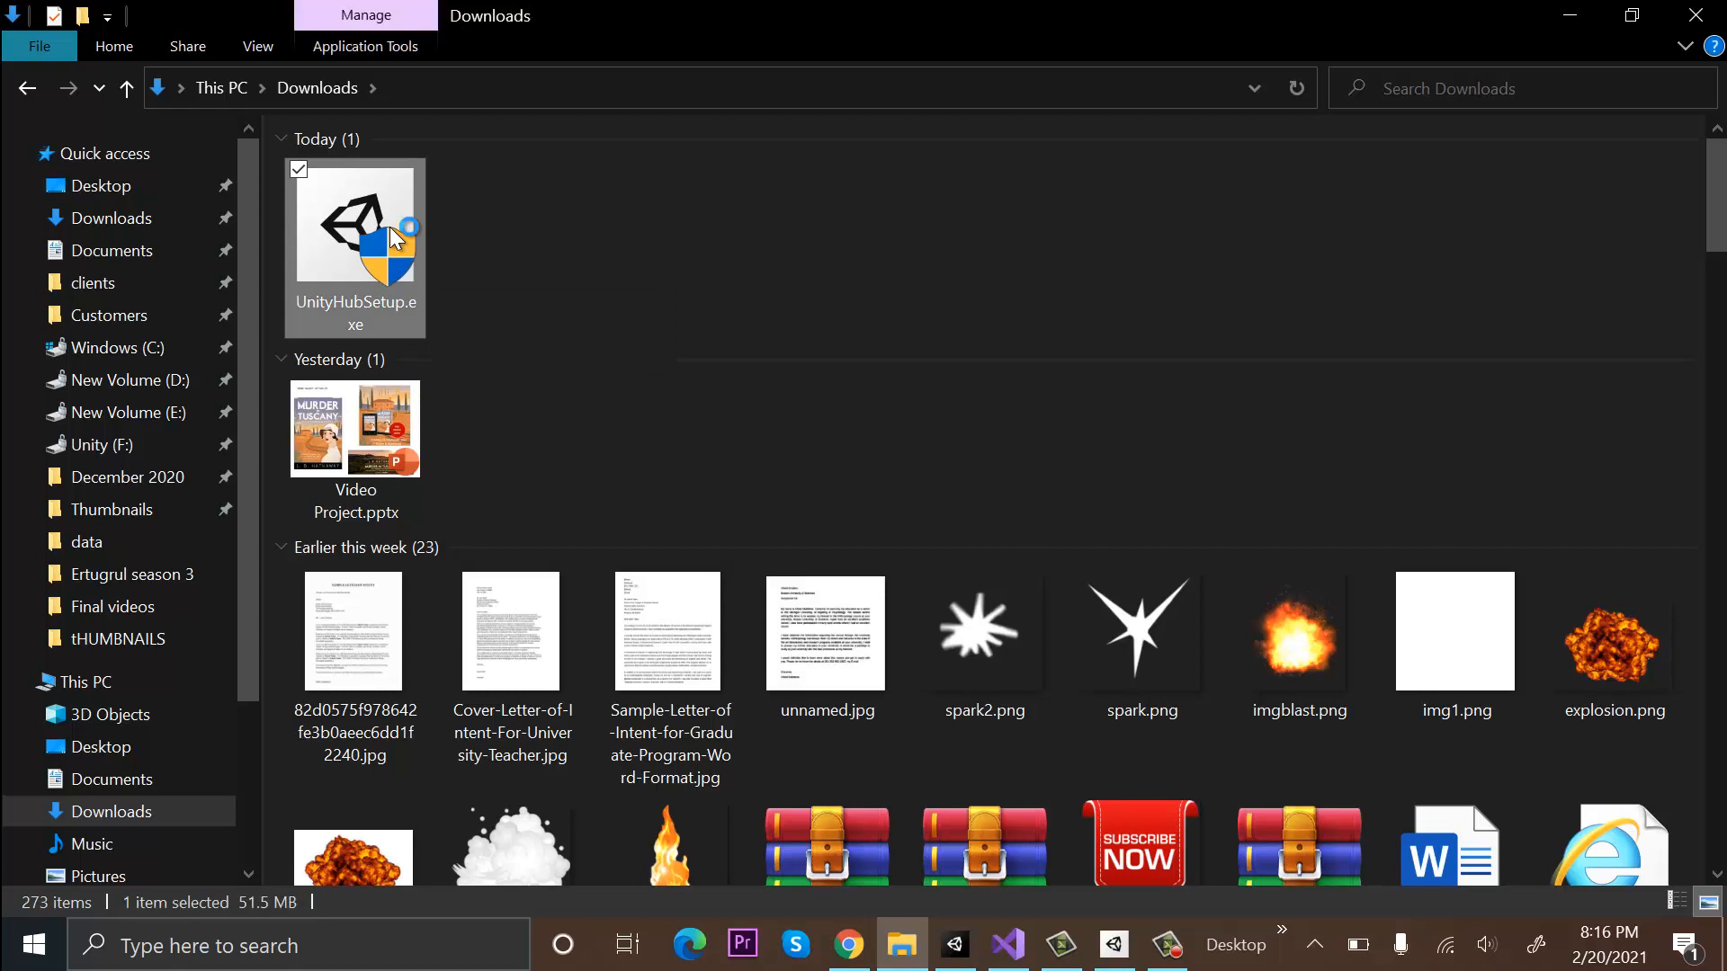
Run UnityHubSetup.exe, accept the license, and keep C:\Program Files\Unity Hub as destination
double_click(354, 223)
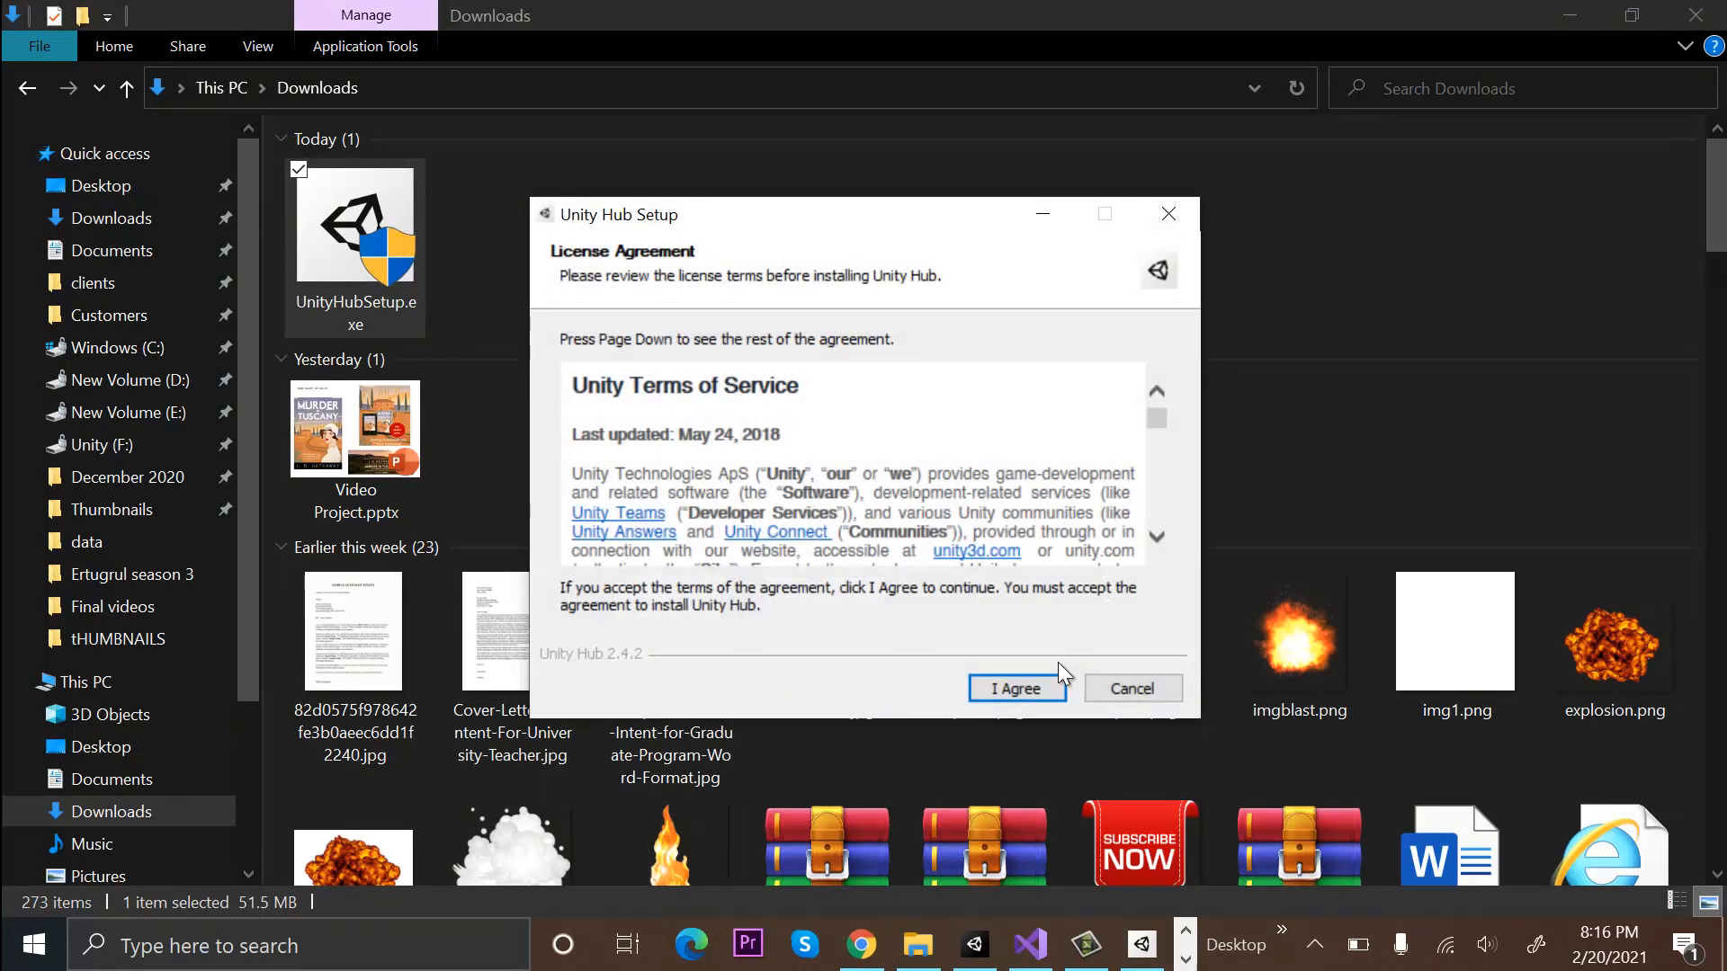
left_click(1015, 687)
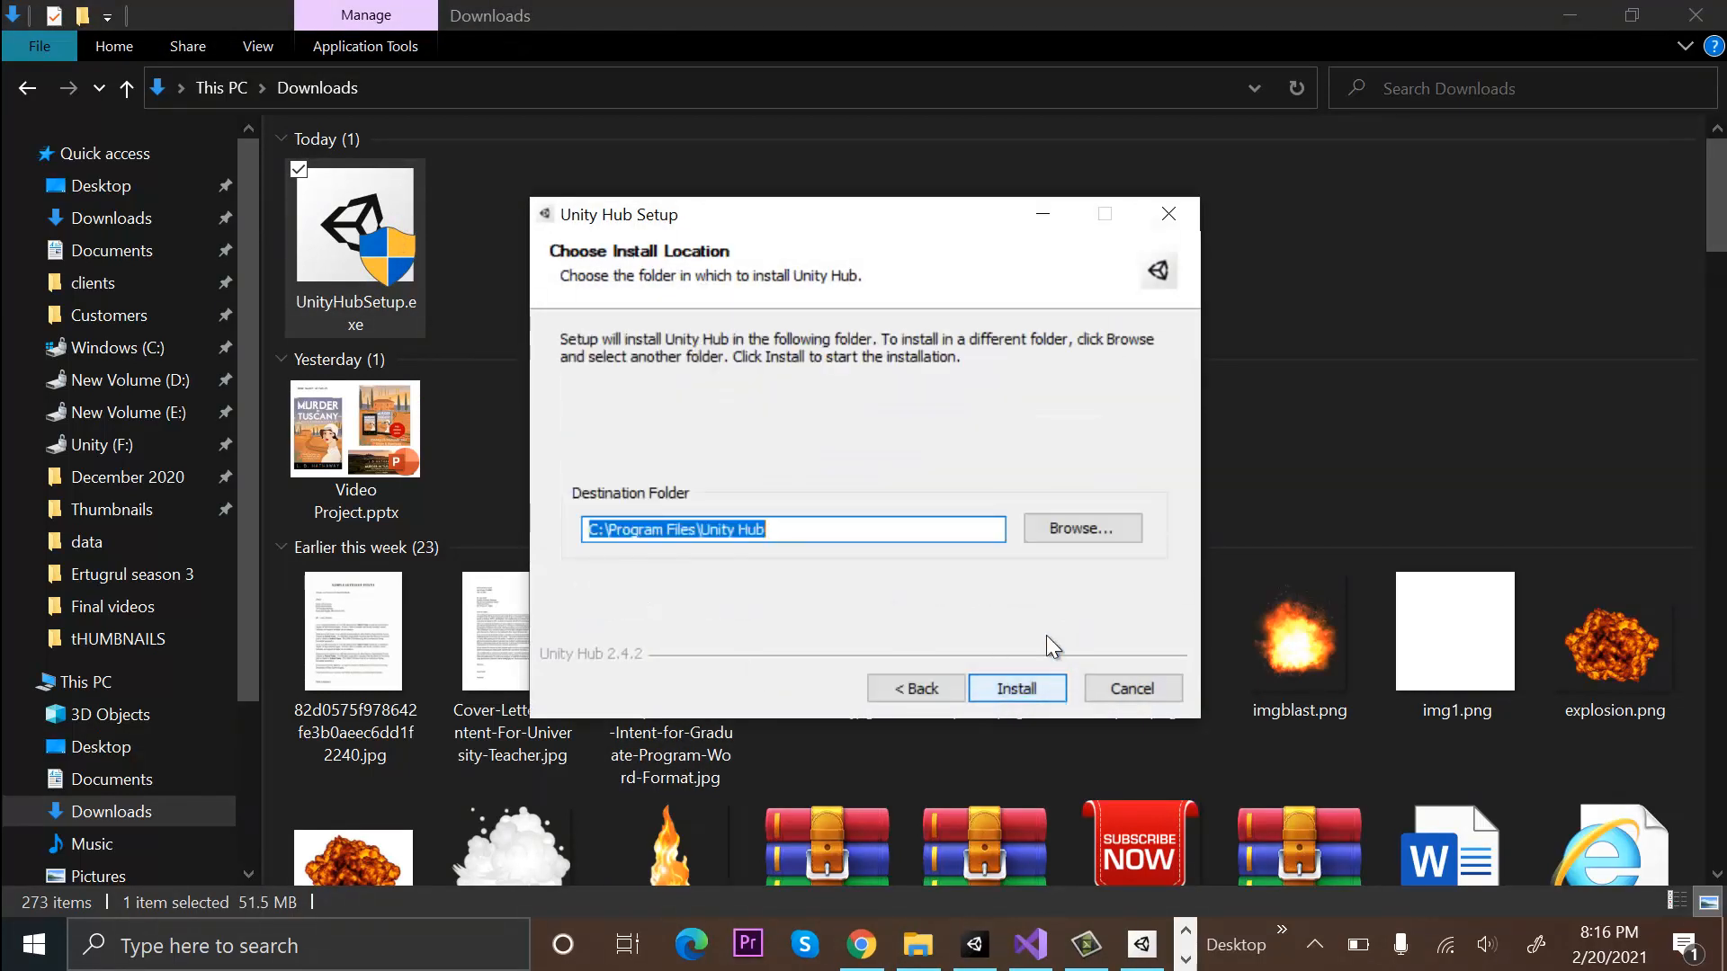
left_click(1081, 528)
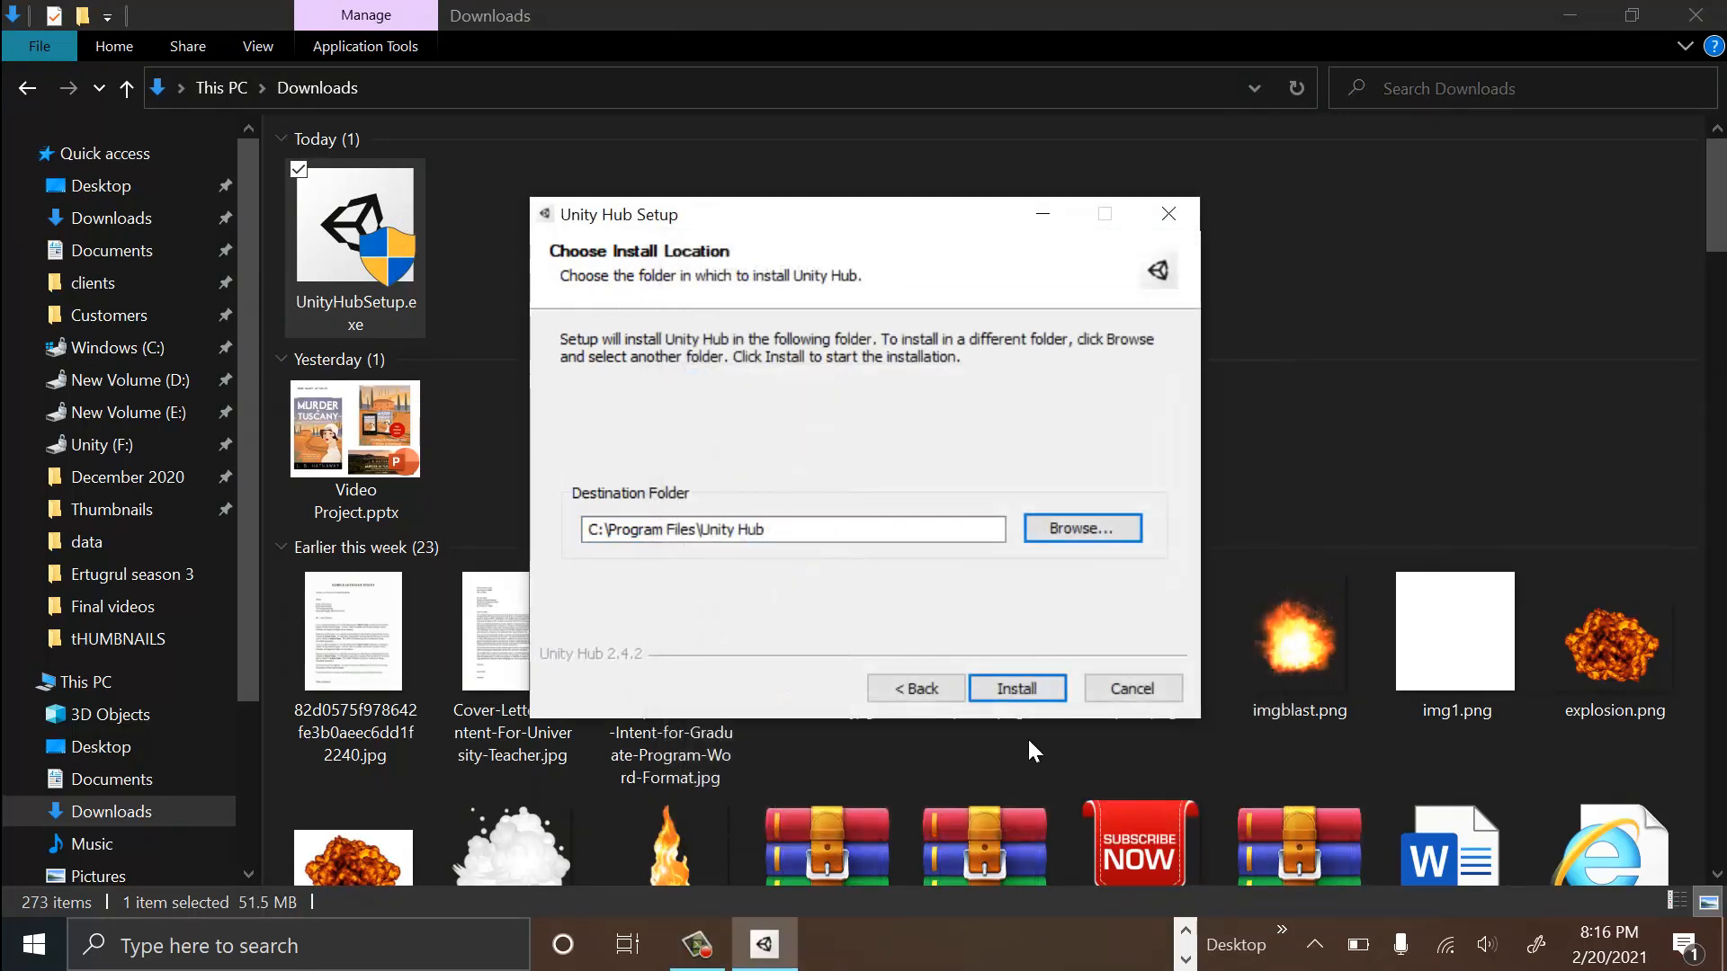
Install Unity Hub 2.4.2, letting the installer close the running Unity Hub
left_click(1015, 689)
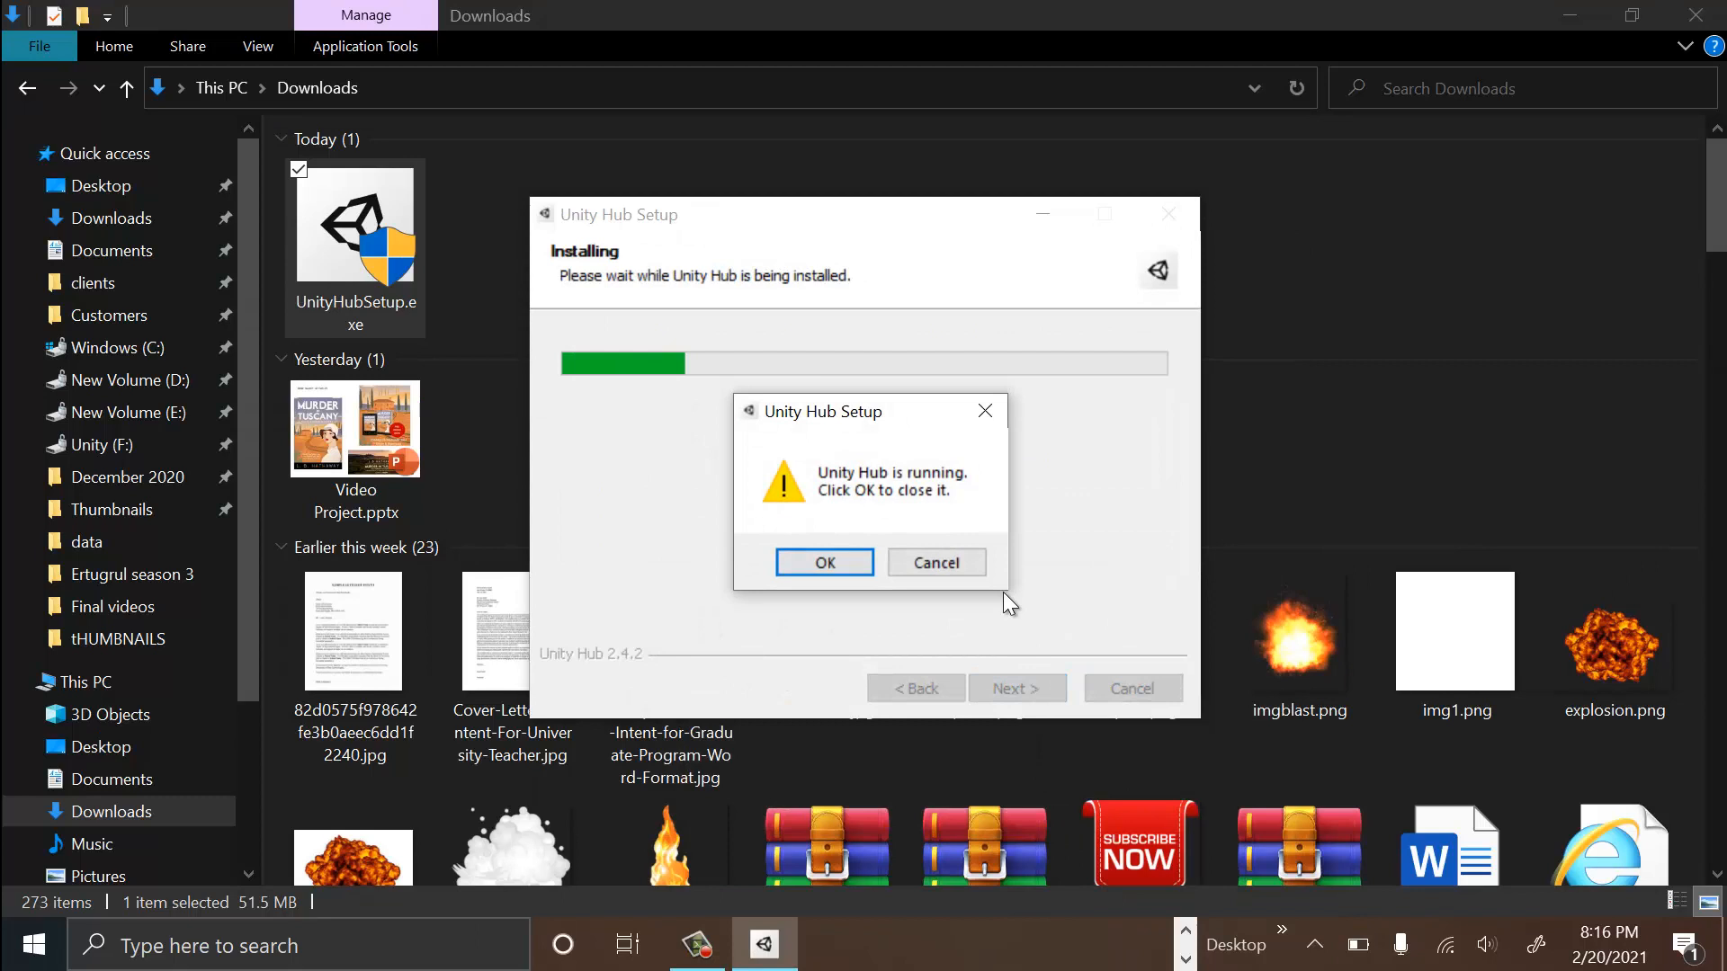
mouse_move(1113, 617)
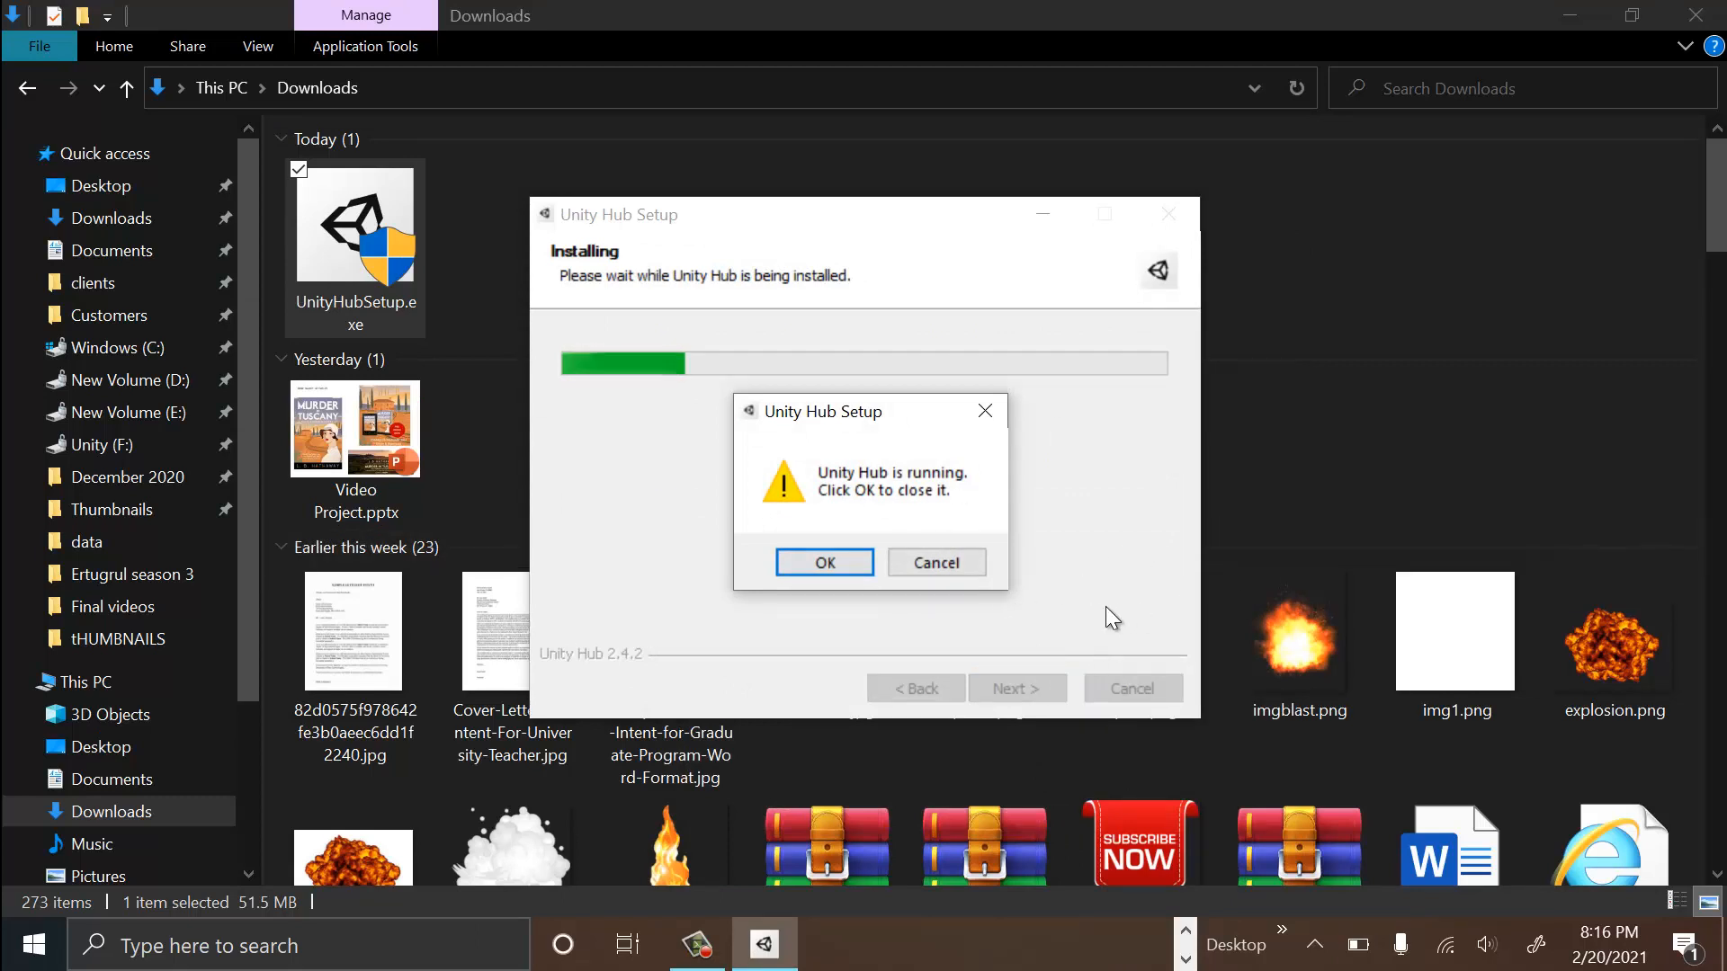
mouse_move(985, 411)
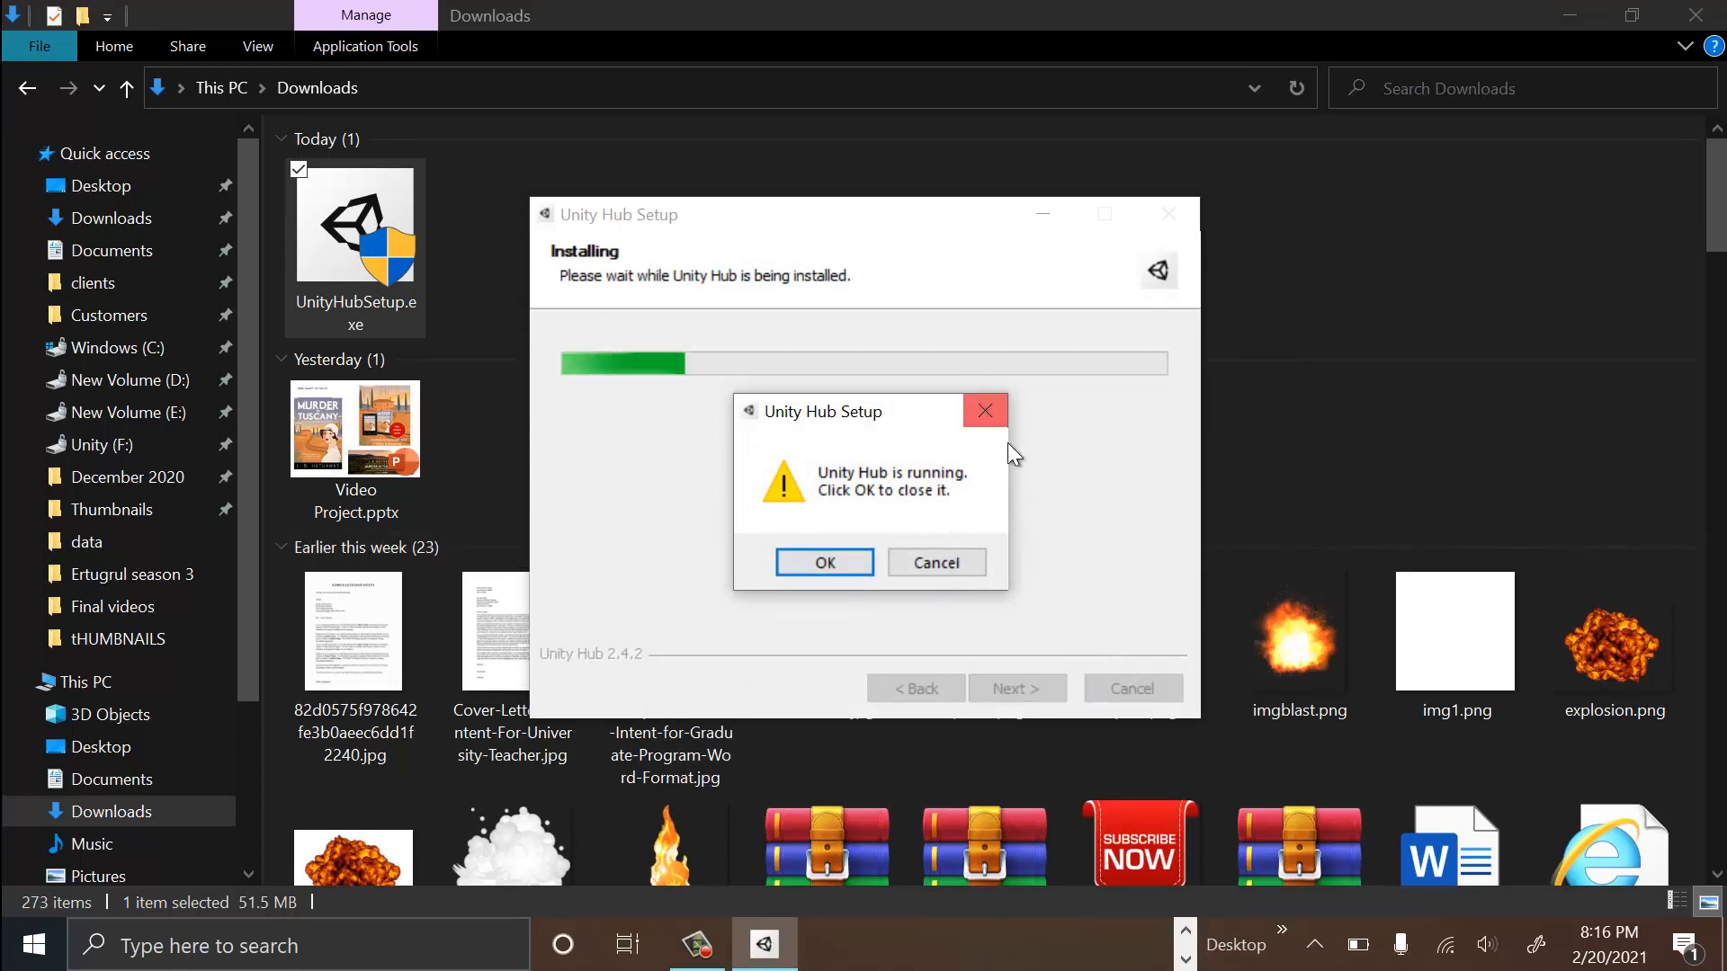
mouse_move(935, 563)
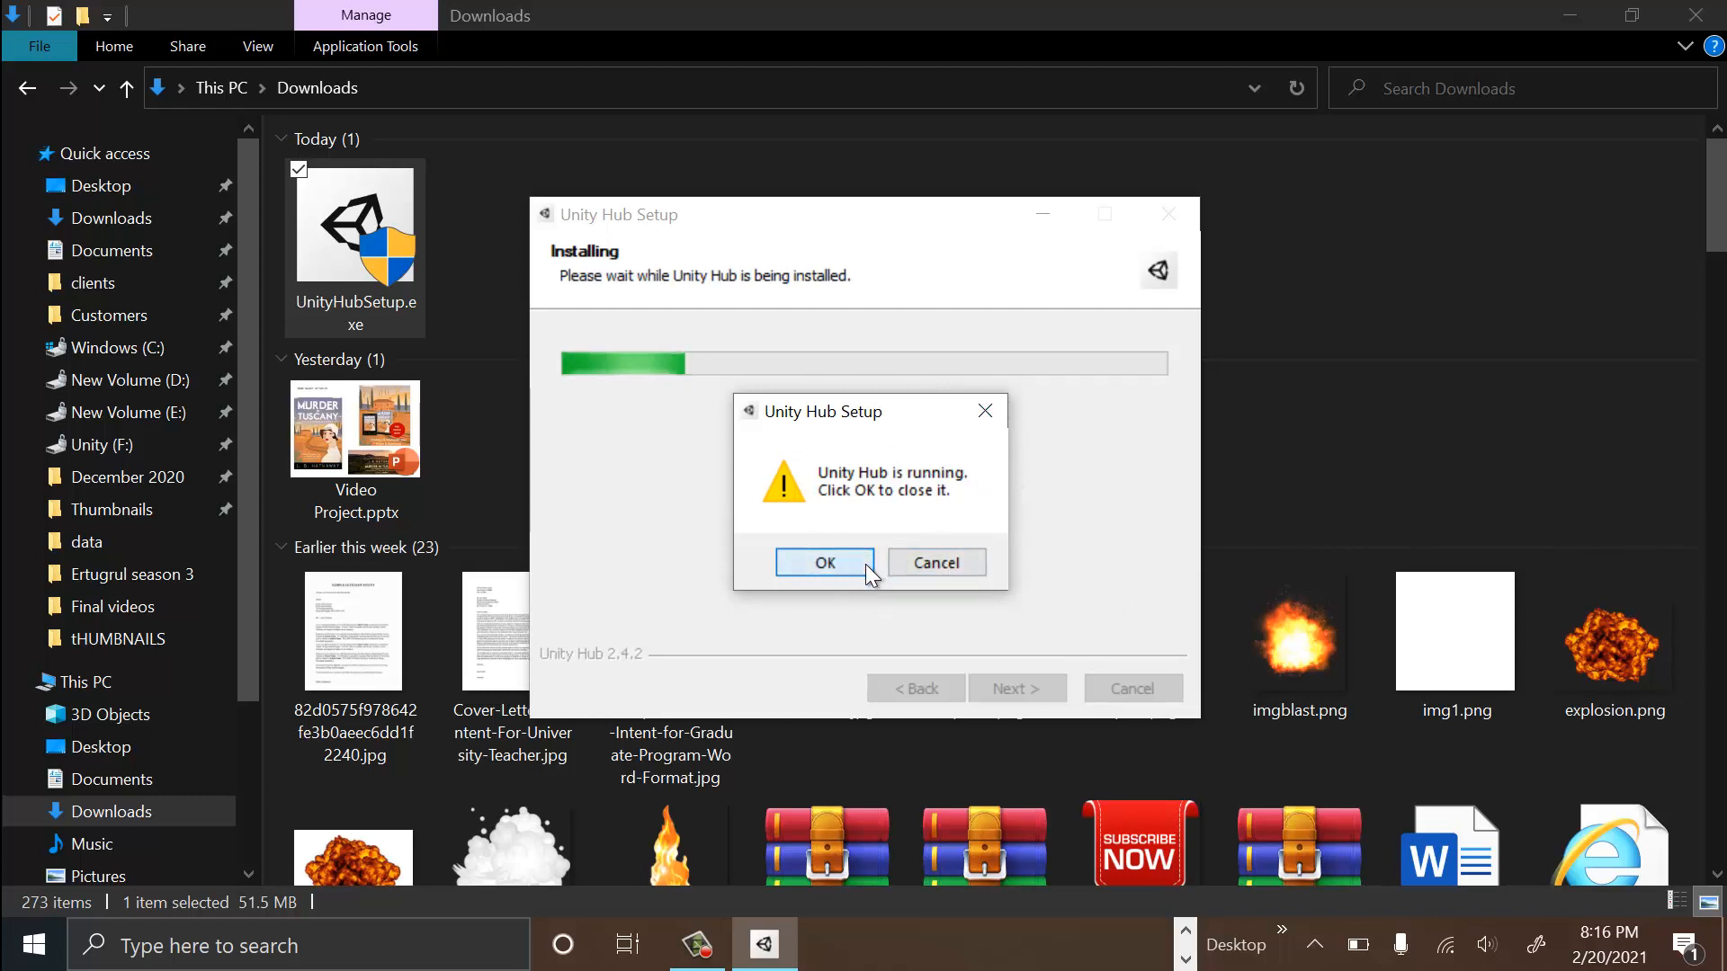
left_click(824, 563)
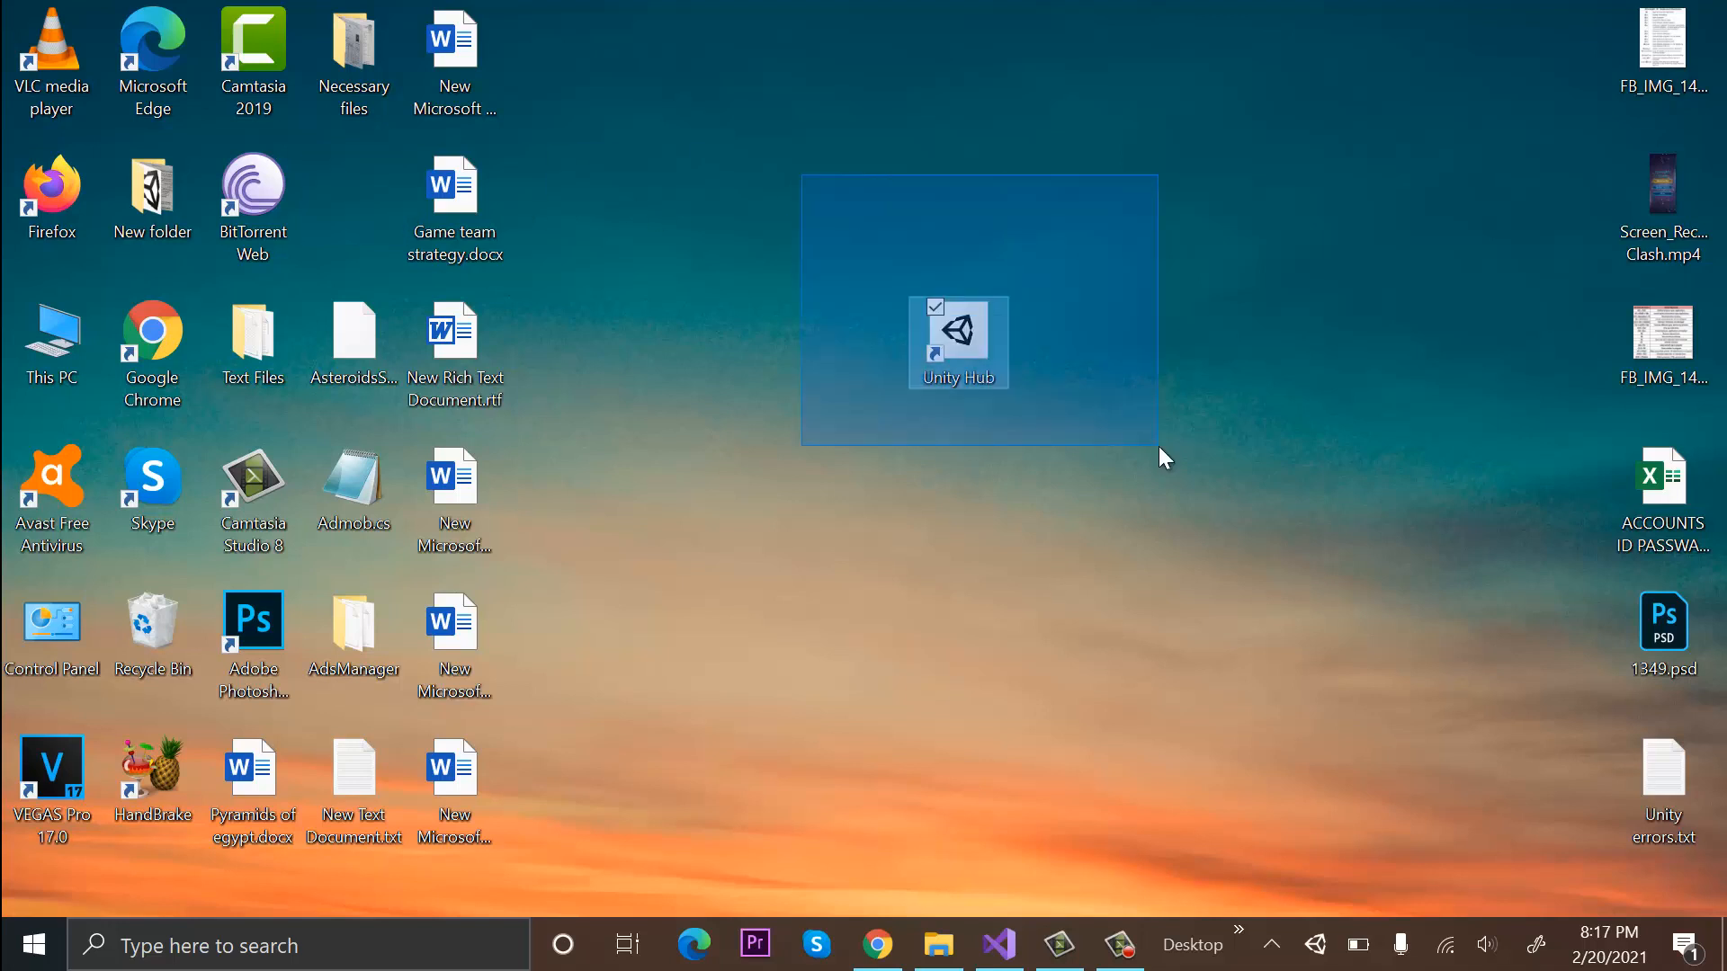
Launch Unity Hub from the desktop shortcut and view the six installed Unity versions
double_click(957, 343)
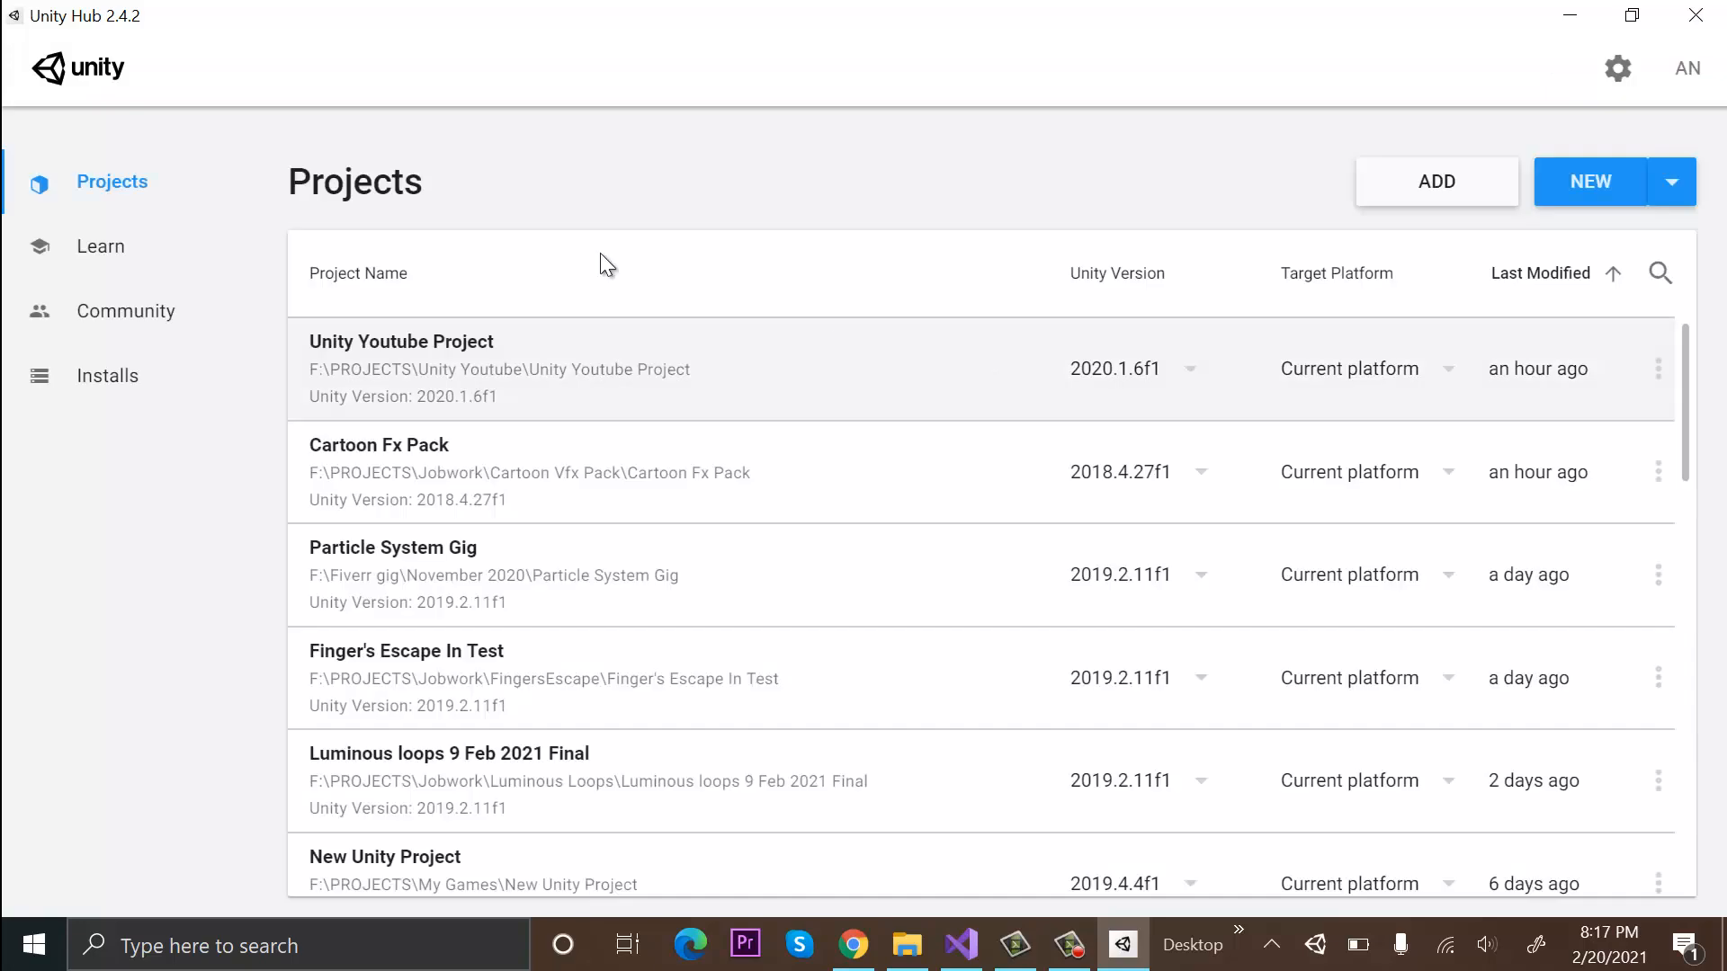
left_click(107, 374)
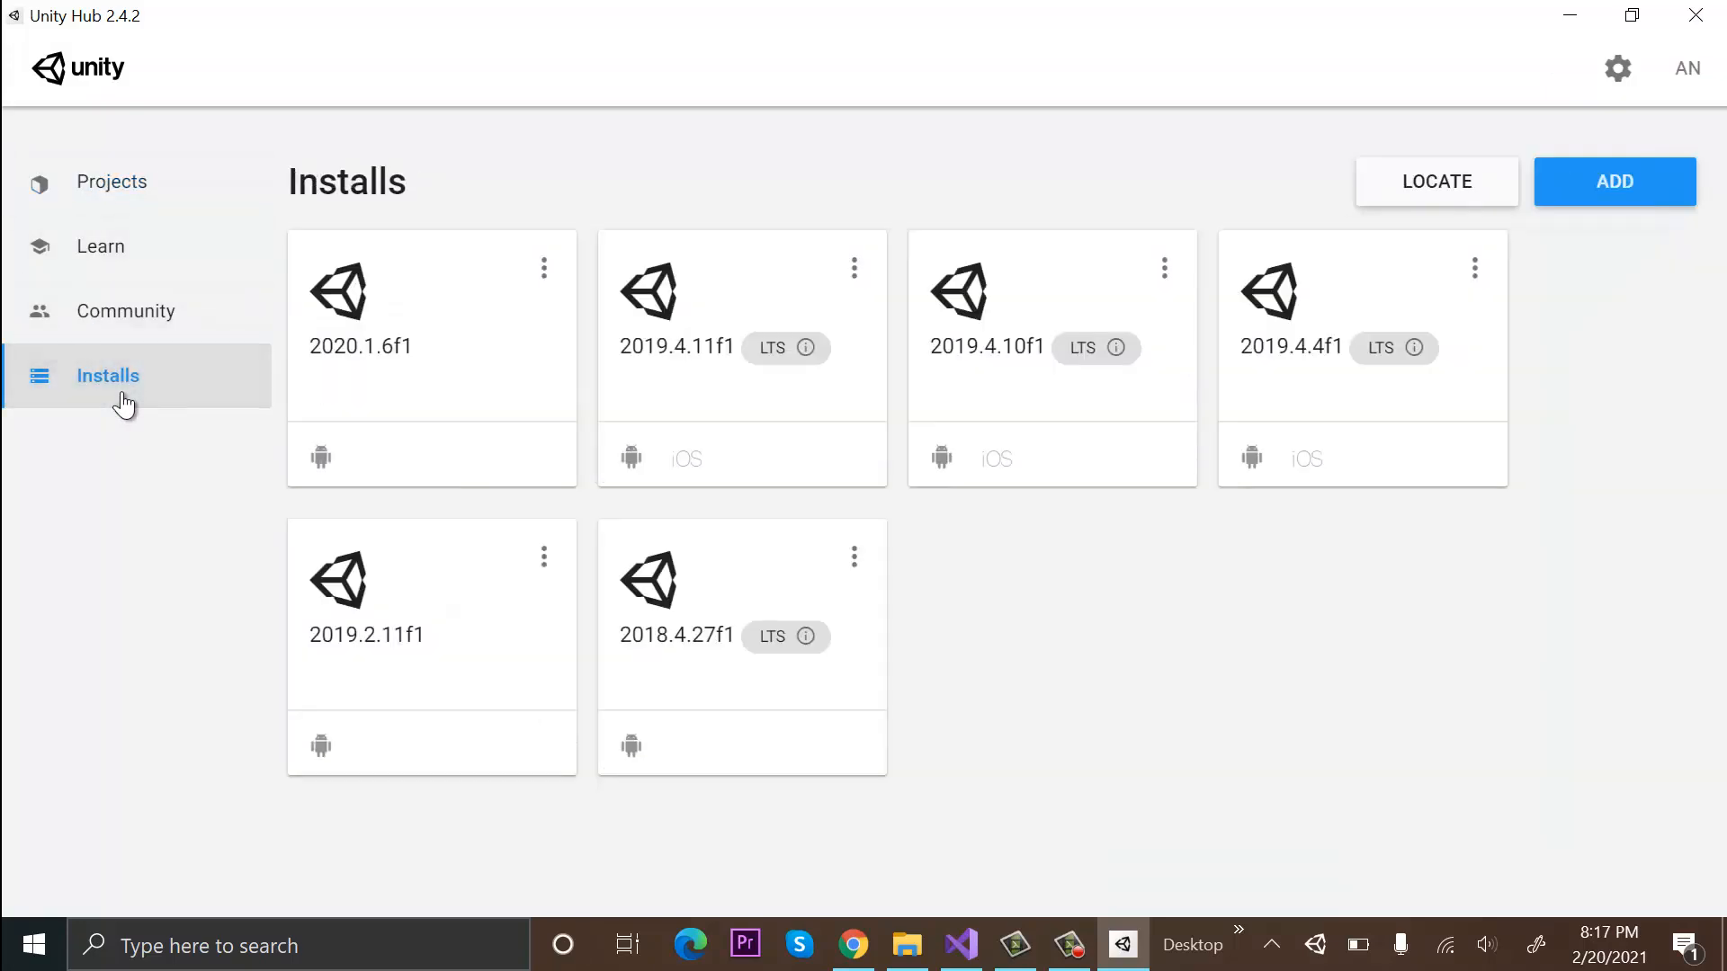